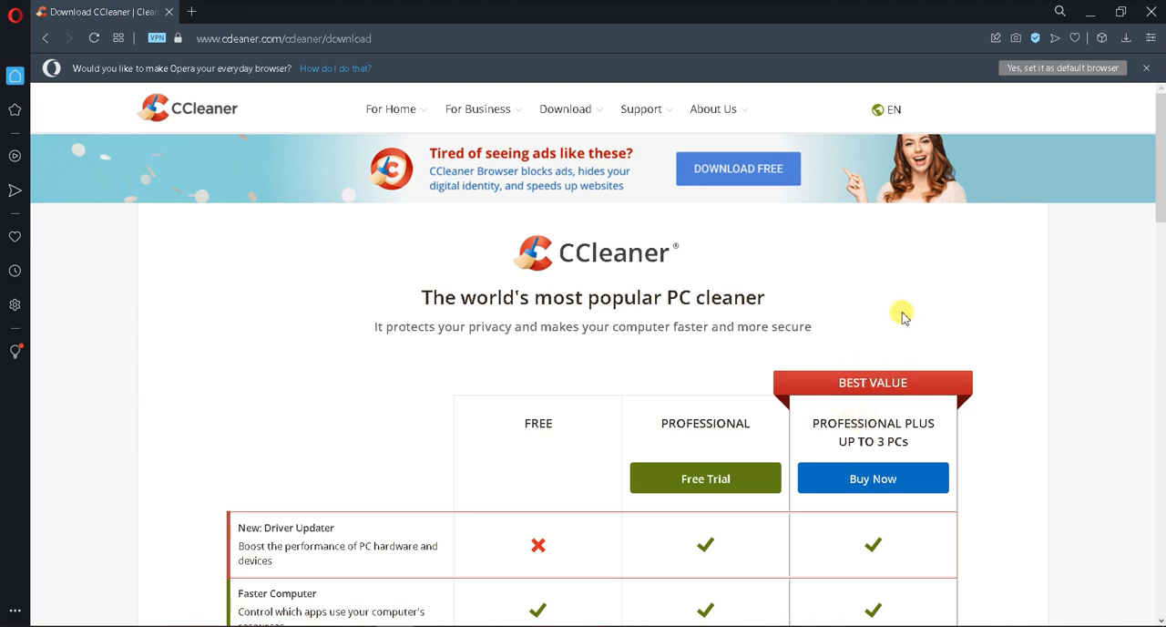
# Scroll through the Free vs Professional comparison and choose Free Download under the FREE column
pyautogui.scroll(-3)
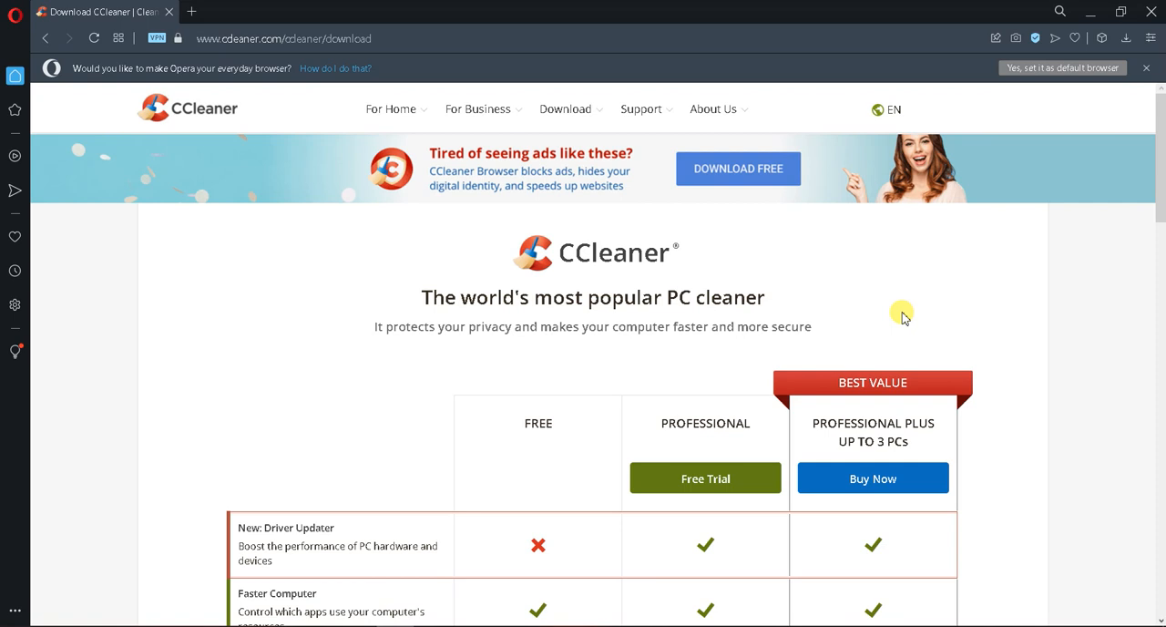
pyautogui.scroll(-3)
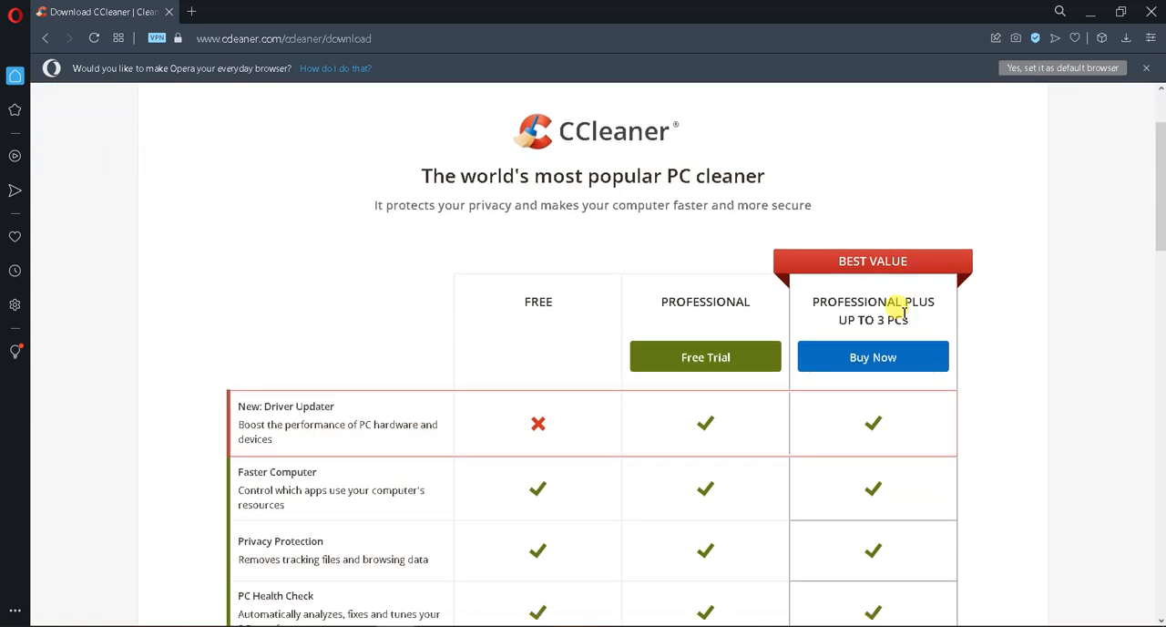
pyautogui.scroll(-3)
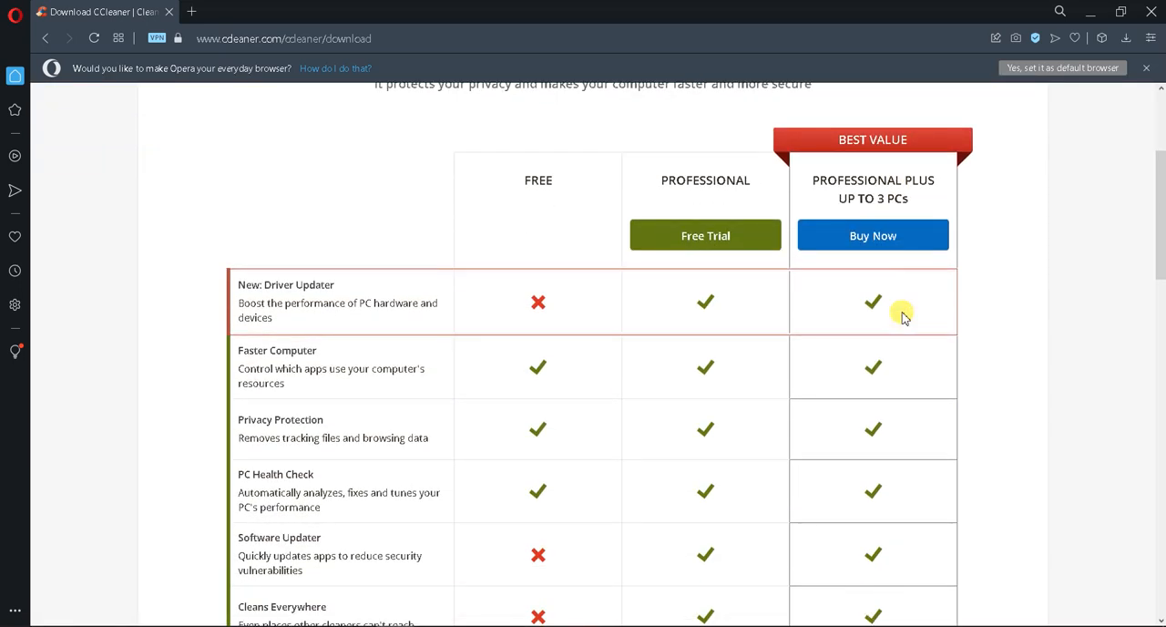
pyautogui.scroll(-3)
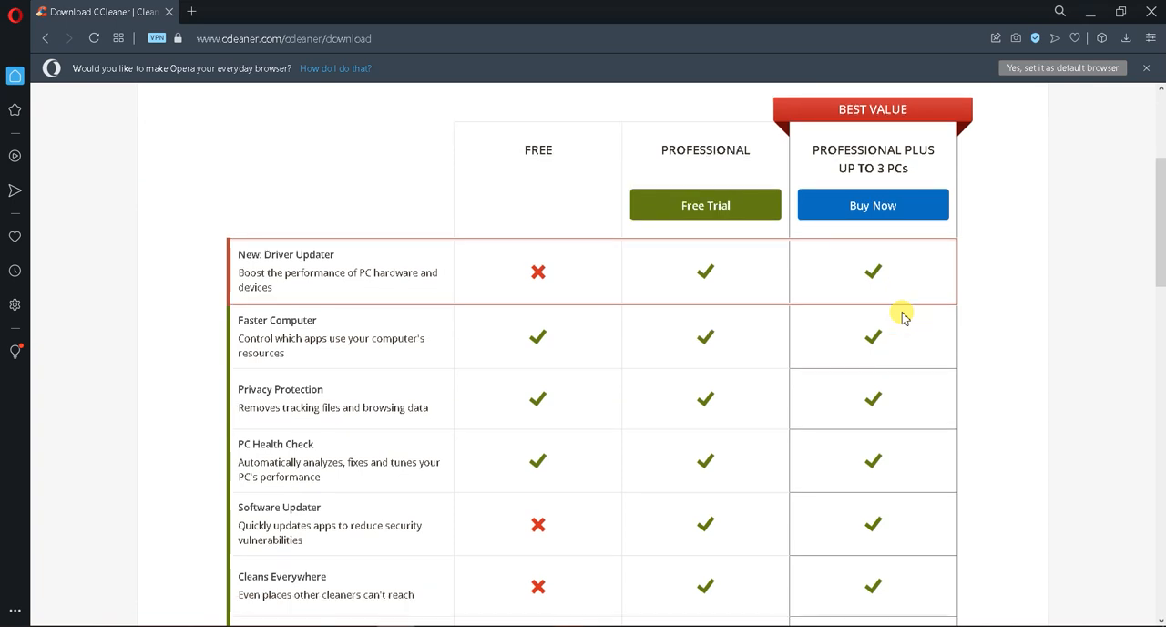
pyautogui.scroll(-3)
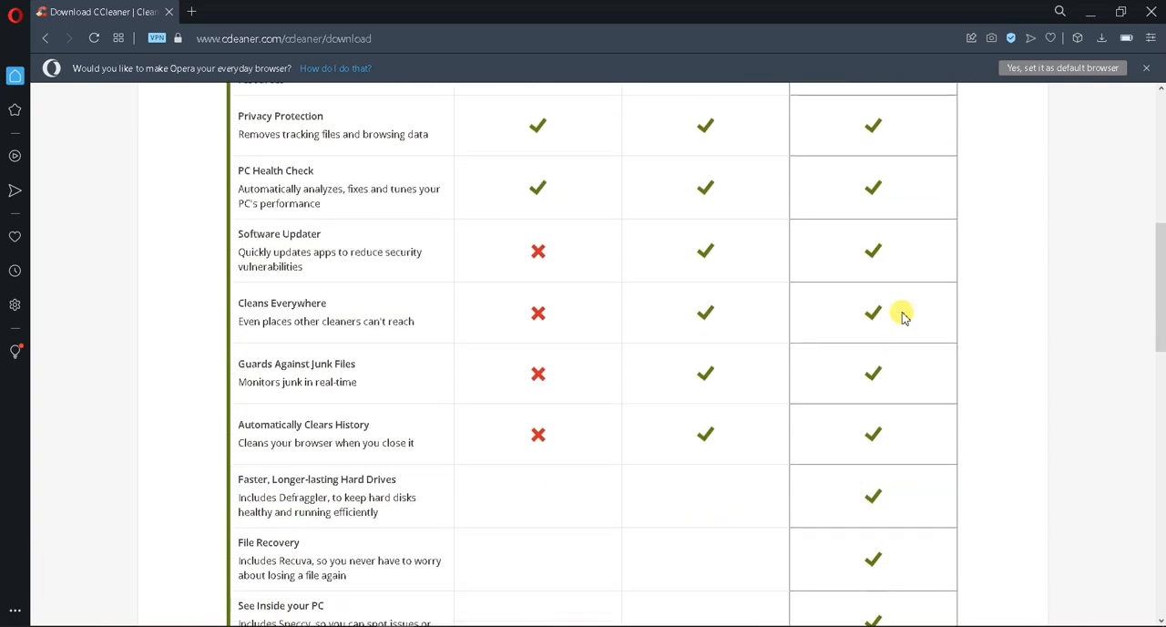
pyautogui.scroll(-3)
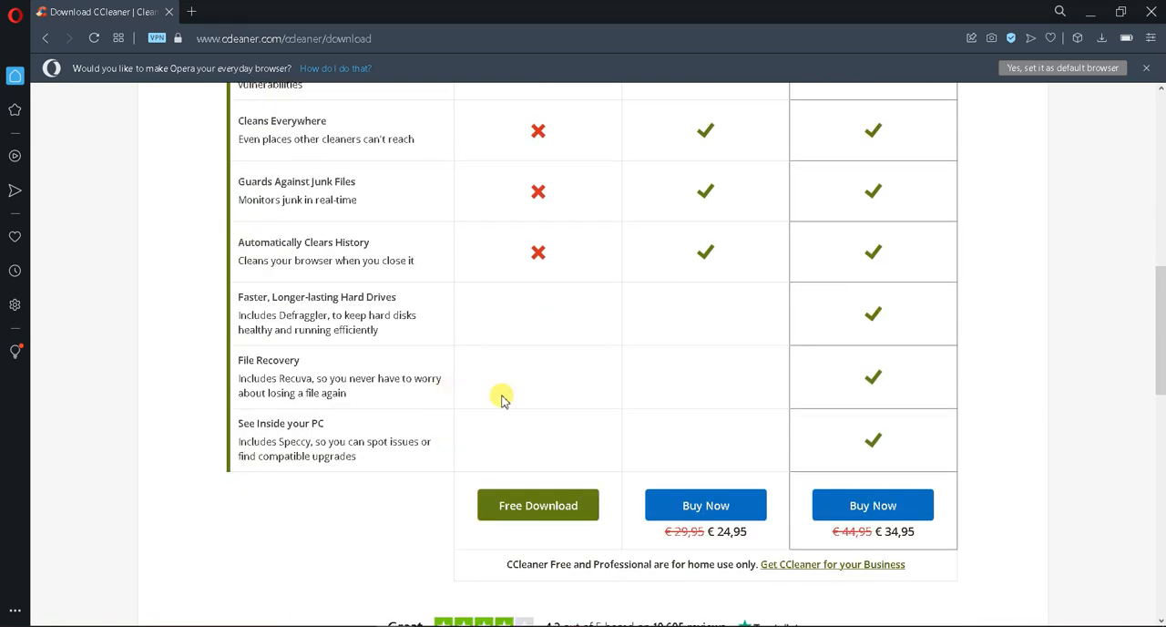
pyautogui.click(537, 504)
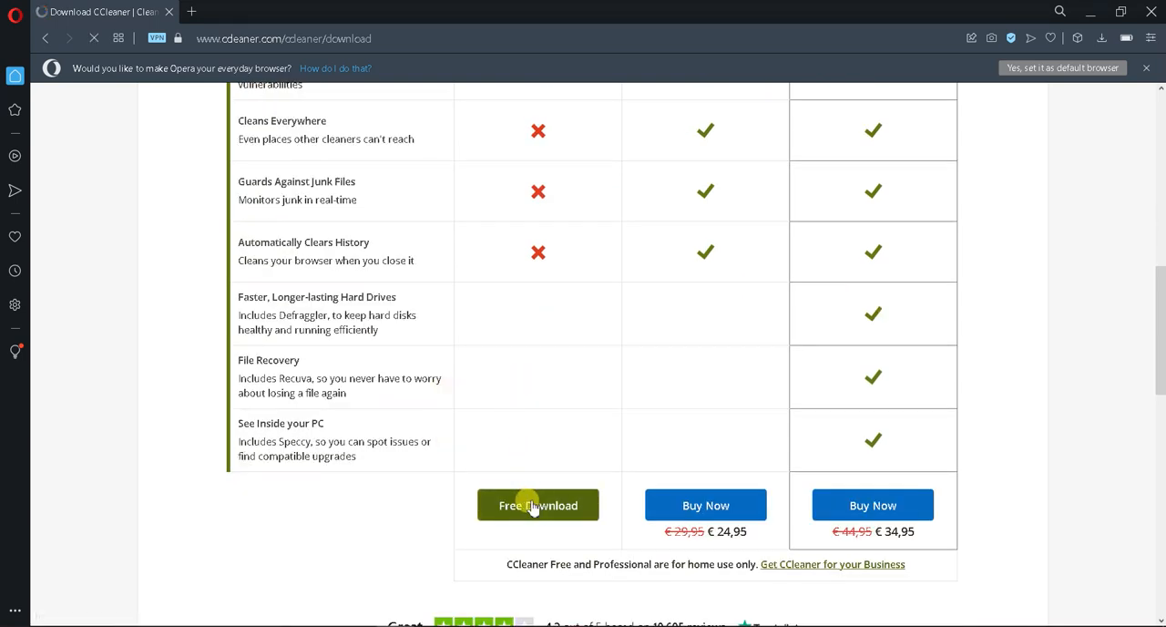
# Let the CCleaner installer download begin from the thank-you page, prompting to save in Downloads
pyautogui.click(538, 504)
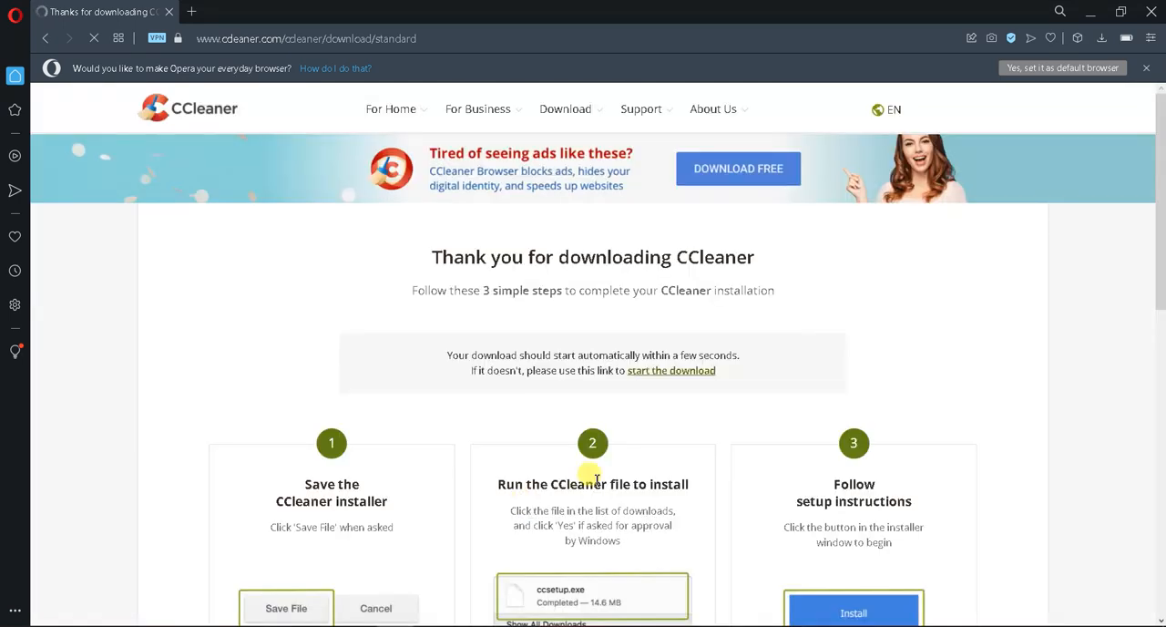
pyautogui.moveTo(76, 554)
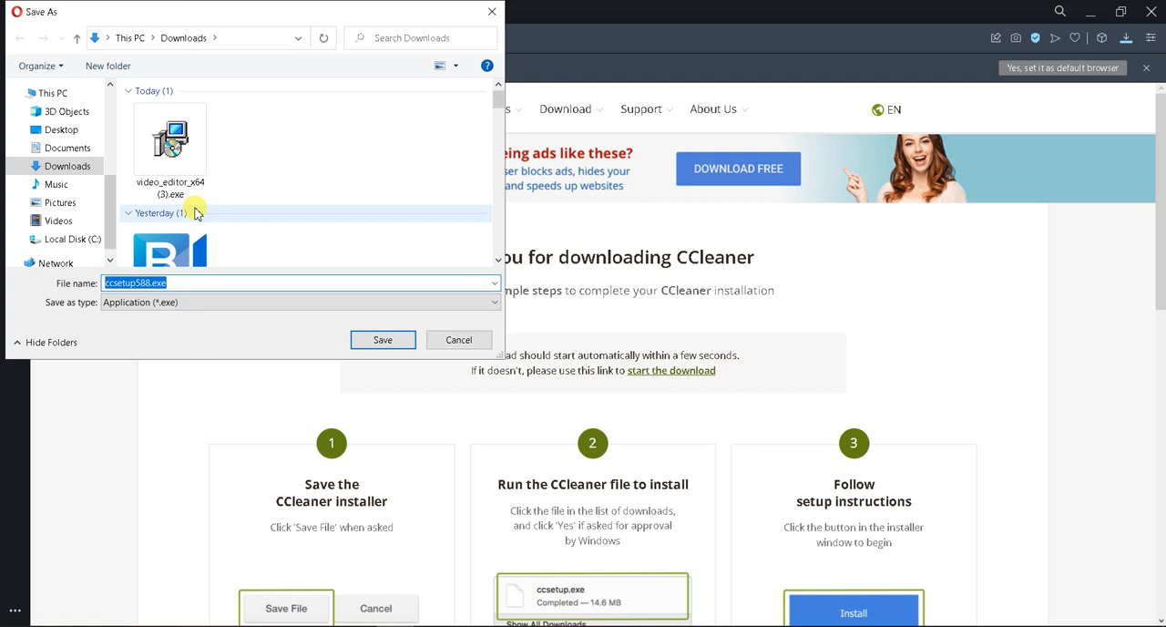
# Save ccsetup588.exe into Downloads, confirm it in File Explorer, then close the folder window
pyautogui.click(382, 339)
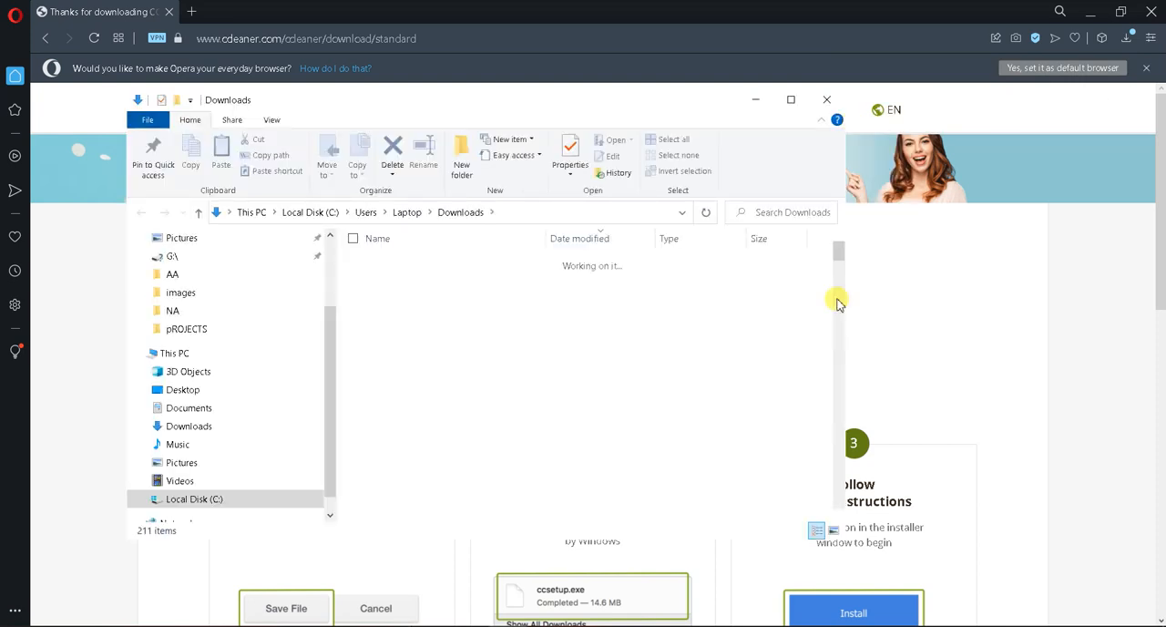
pyautogui.click(410, 279)
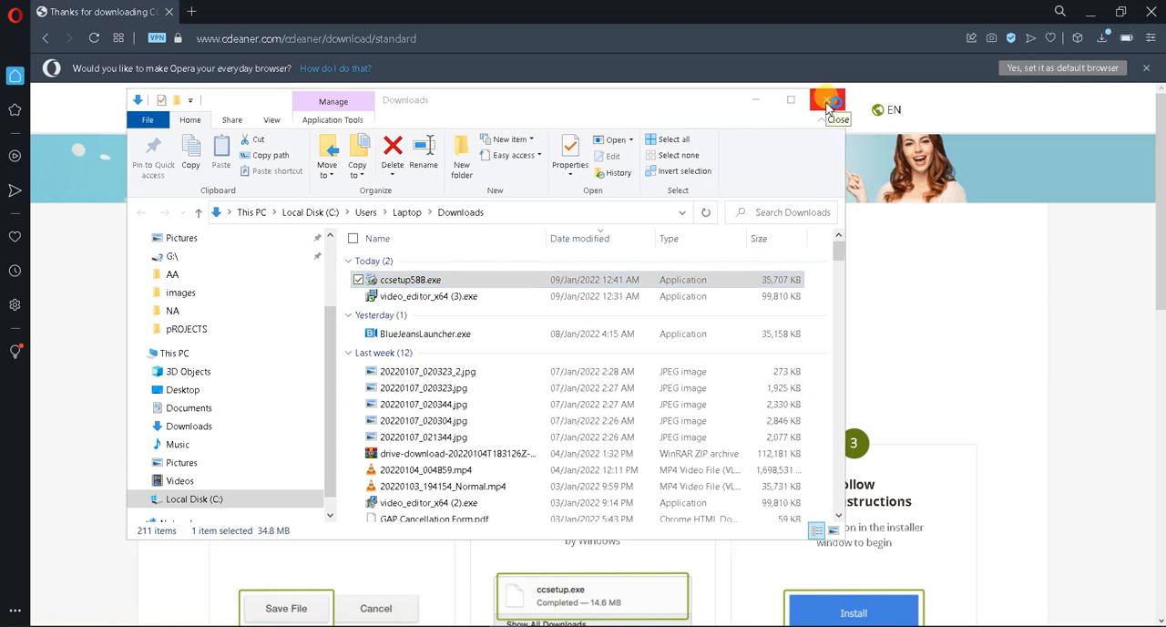
pyautogui.click(827, 98)
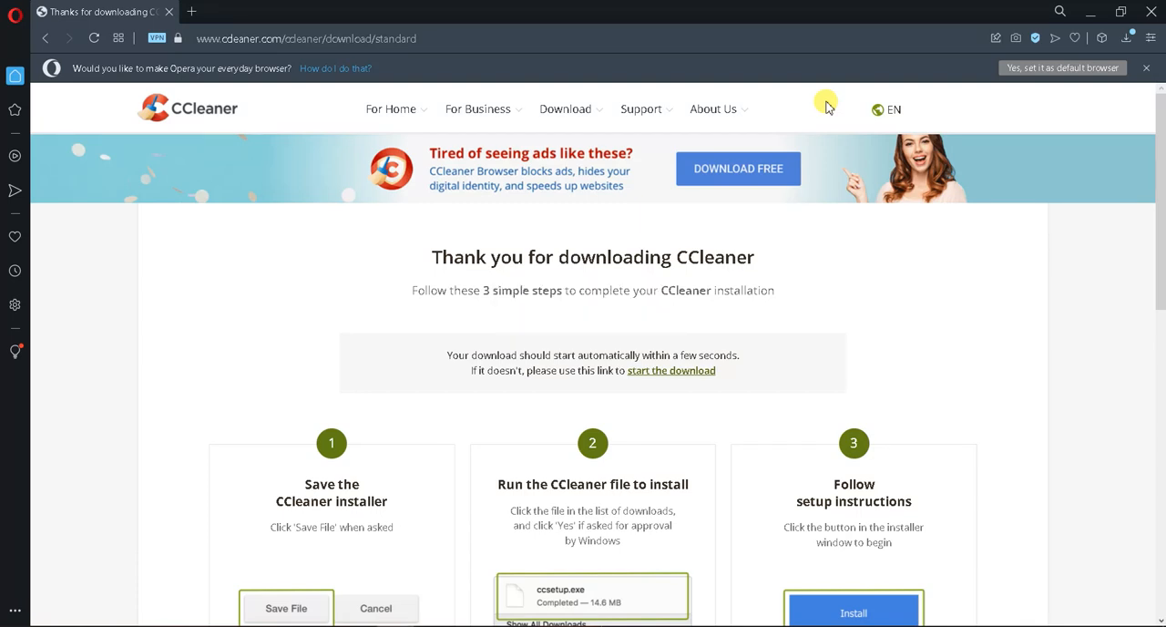
pyautogui.moveTo(704, 66)
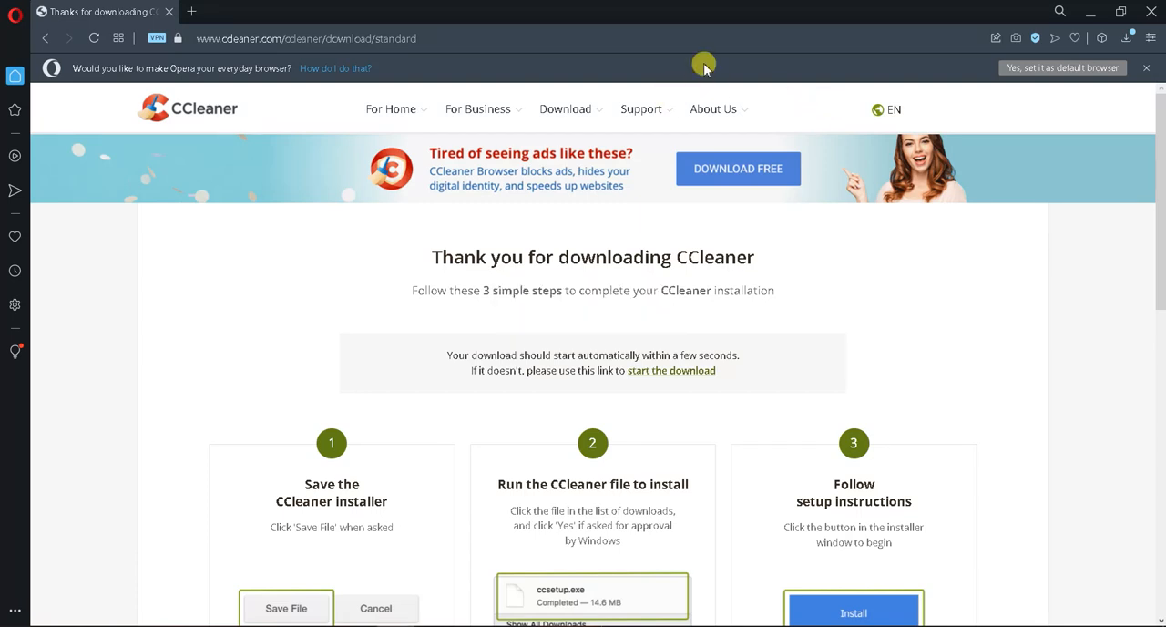
pyautogui.moveTo(991, 351)
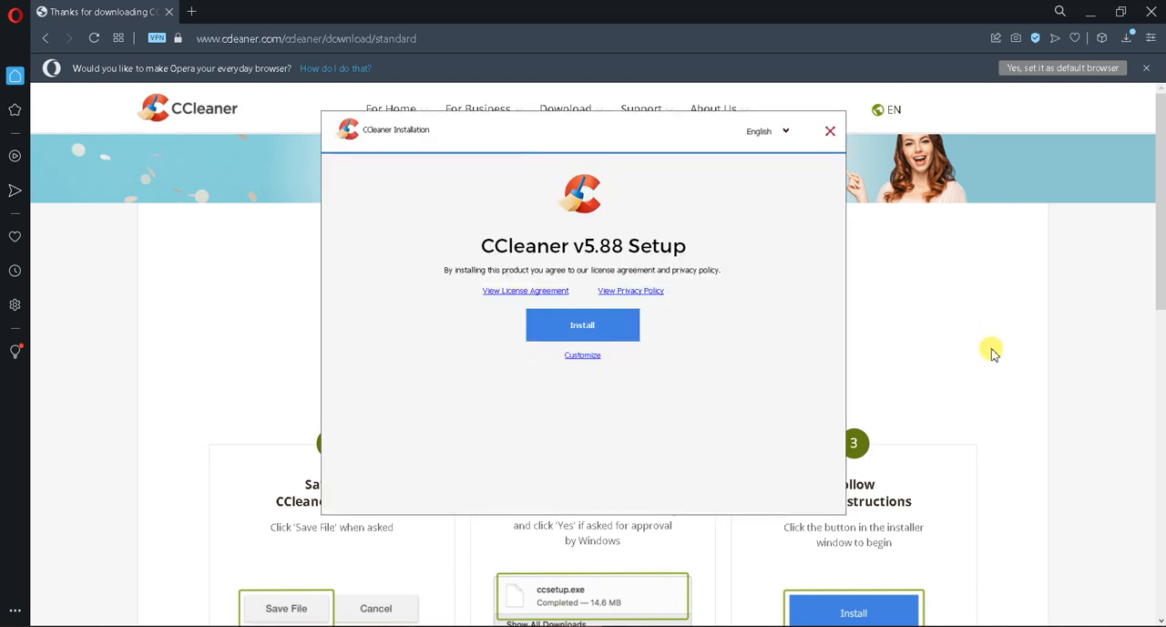
pyautogui.moveTo(717, 224)
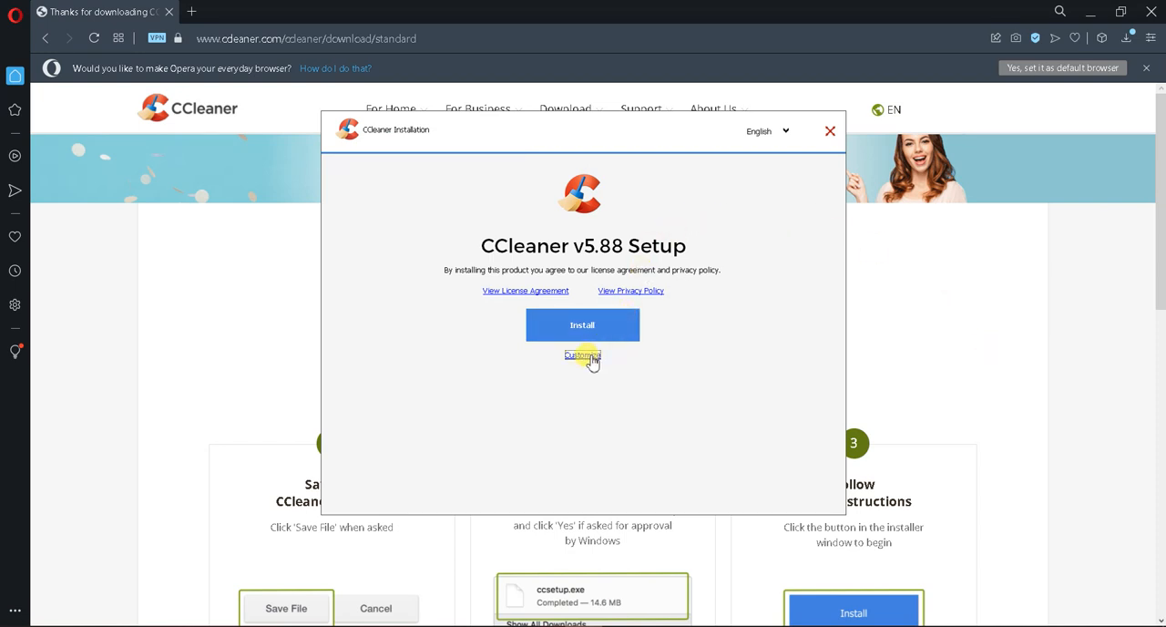
# Review the Customize install options and install CCleaner v5.88 with the defaults kept
pyautogui.click(583, 353)
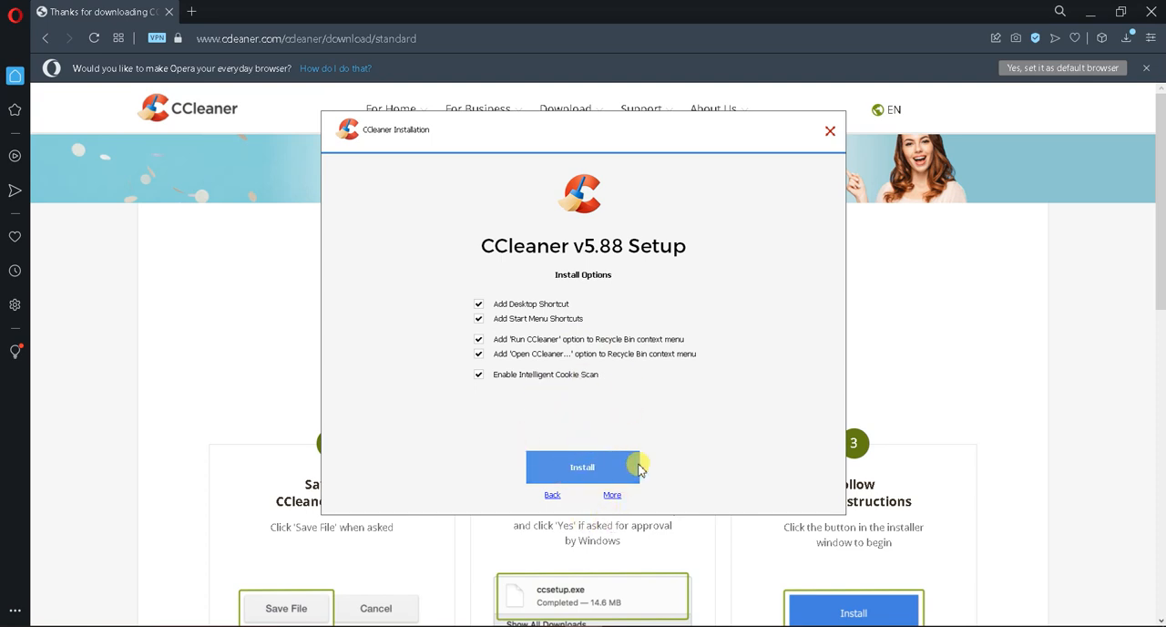
pyautogui.click(583, 466)
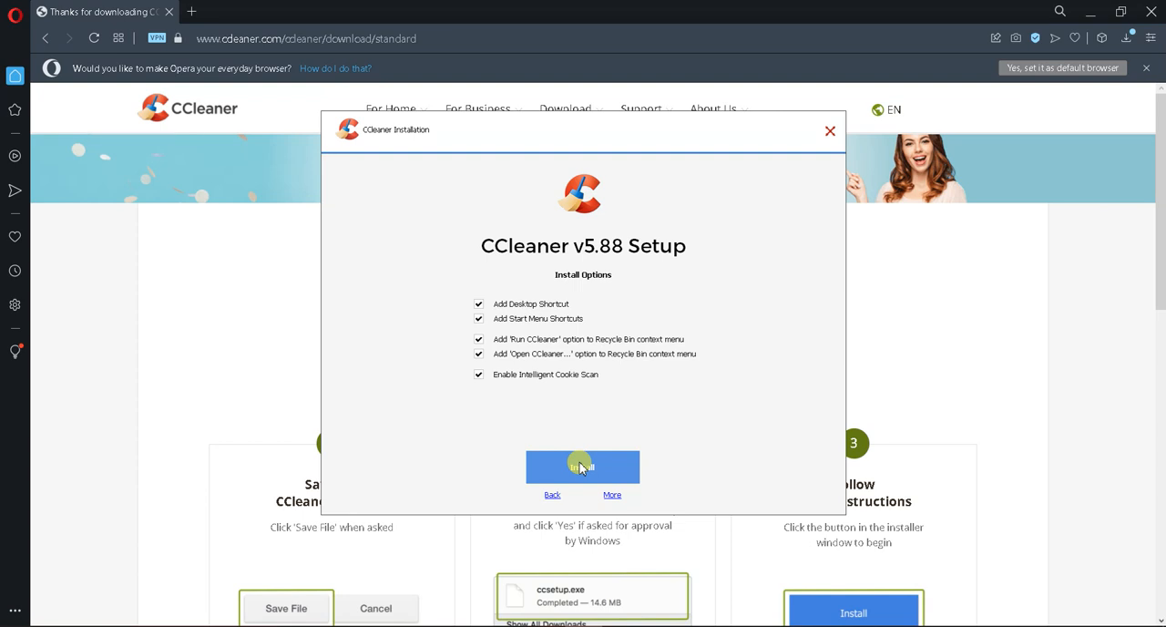
pyautogui.click(583, 466)
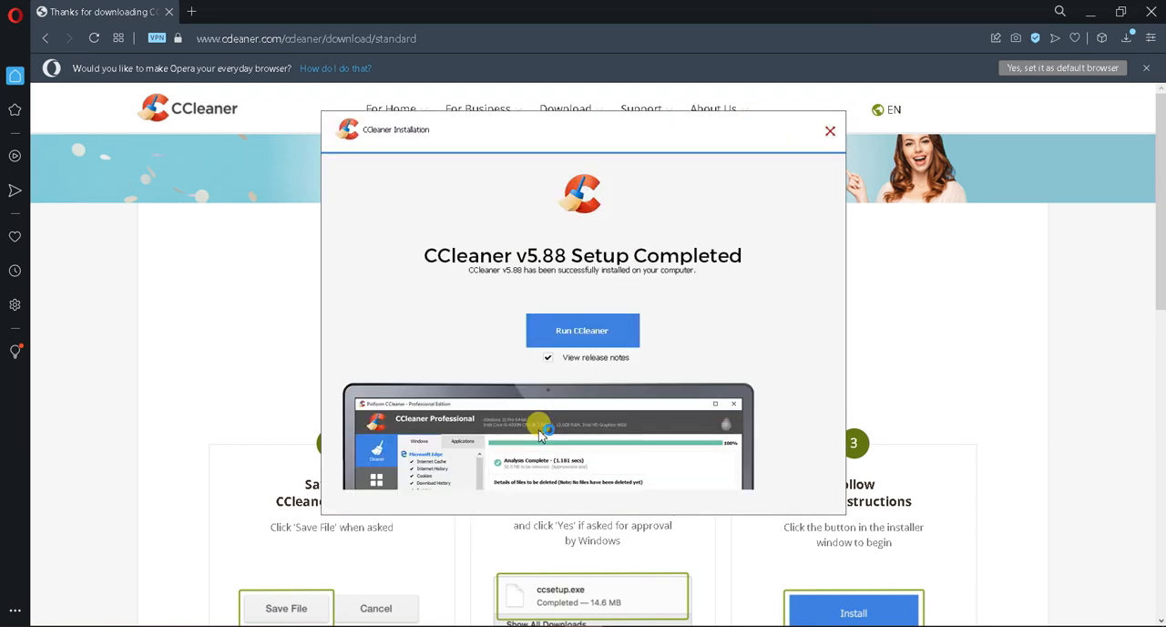
# Run CCleaner from the finished setup and close the setup window
pyautogui.click(547, 357)
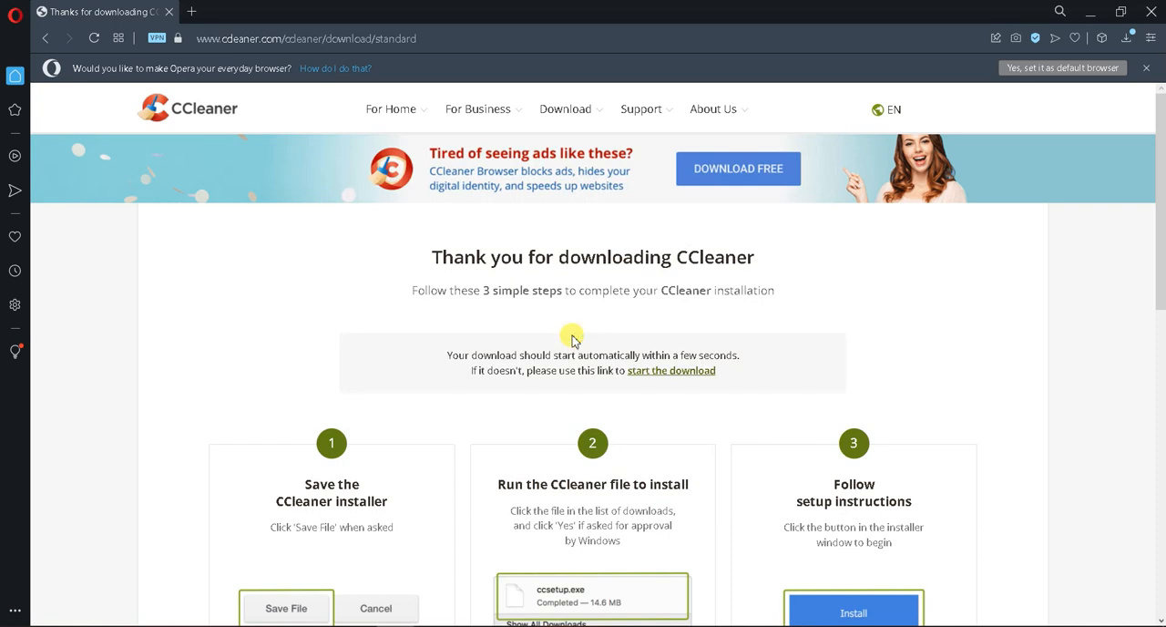
pyautogui.click(714, 110)
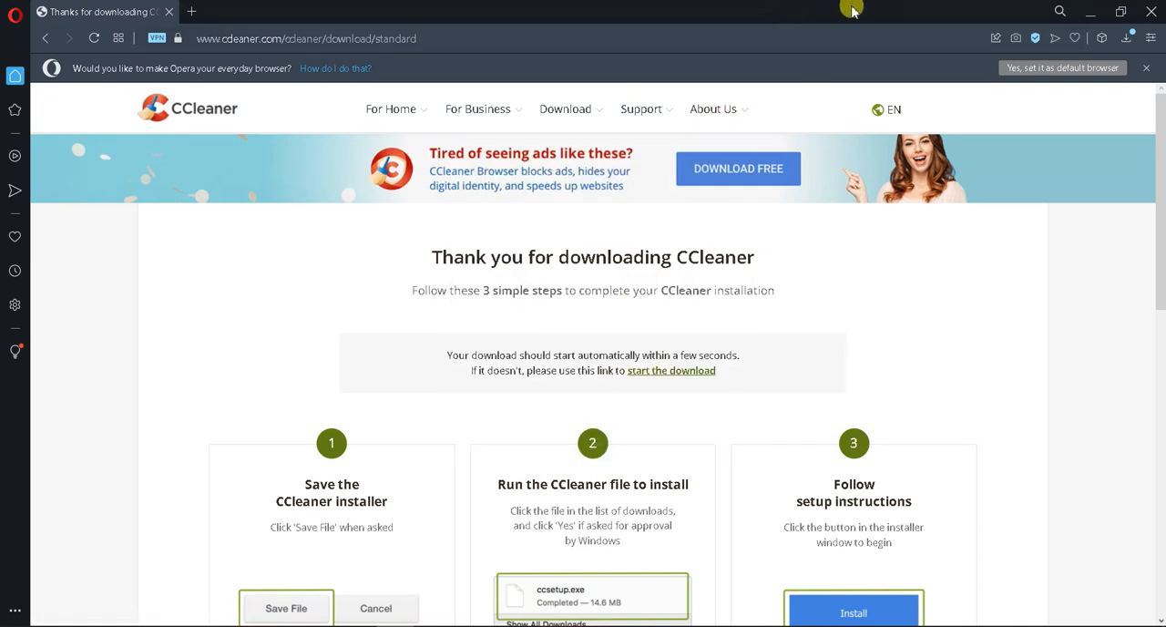
pyautogui.moveTo(804, 15)
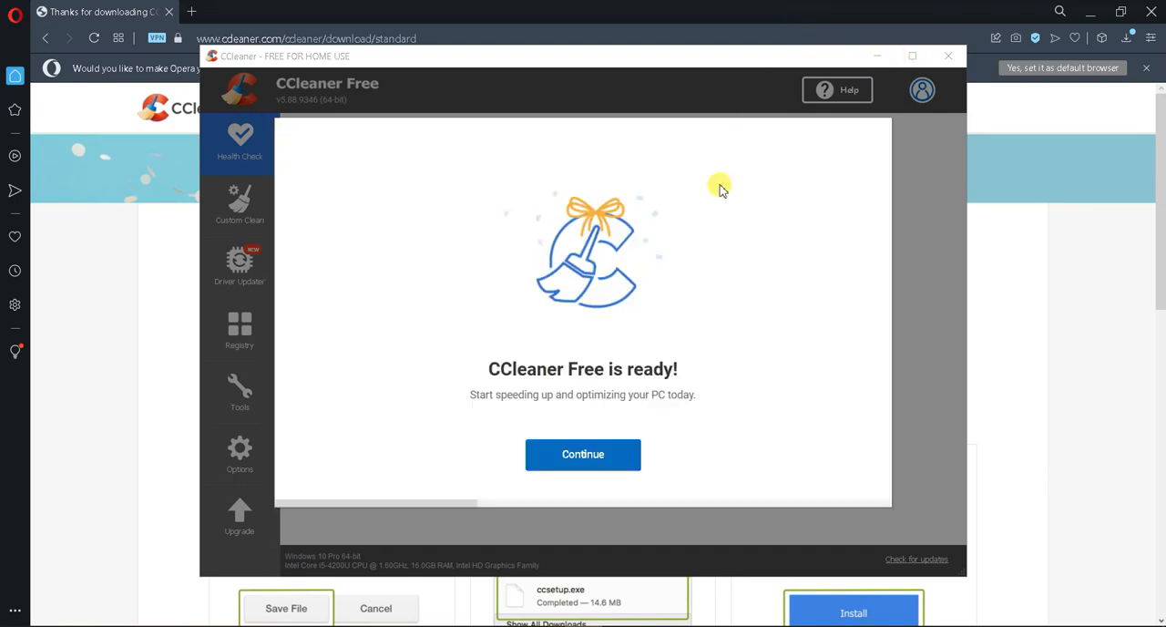
# Get past CCleaner's welcome screens, declining the bundled AVG antivirus offer, and maximize the window
pyautogui.click(584, 454)
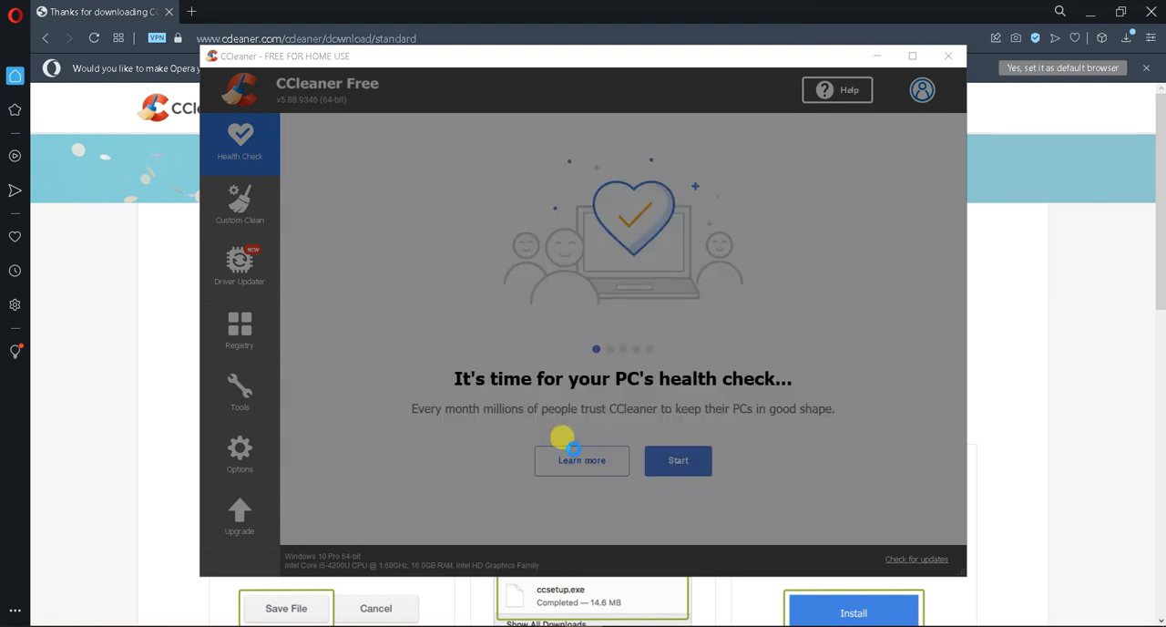
pyautogui.click(678, 459)
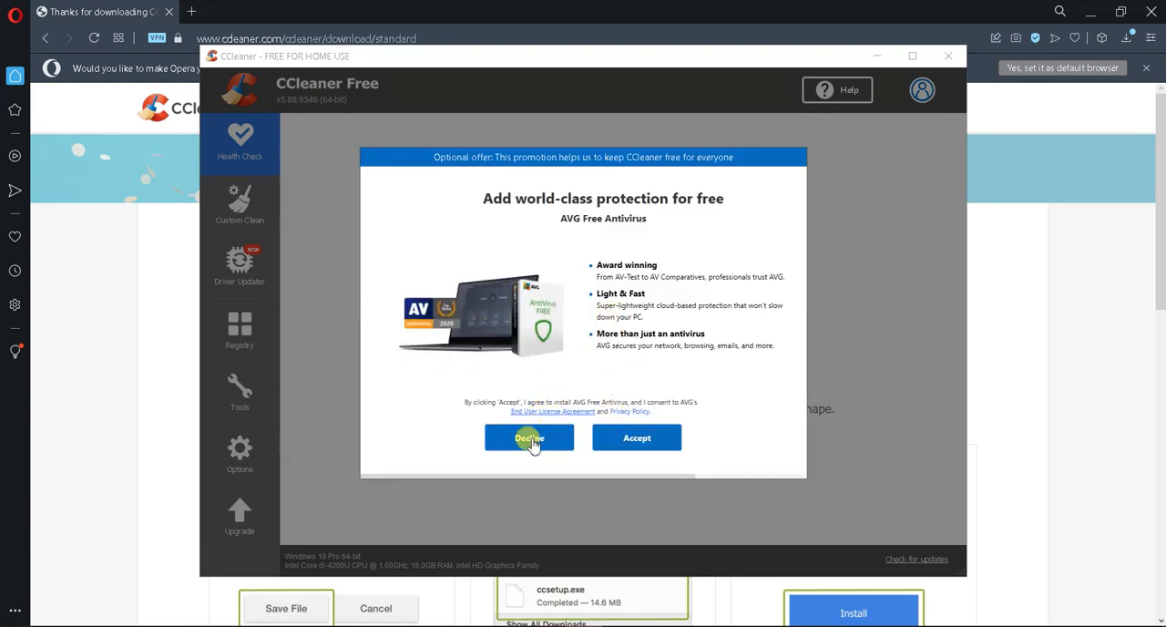
pyautogui.click(528, 437)
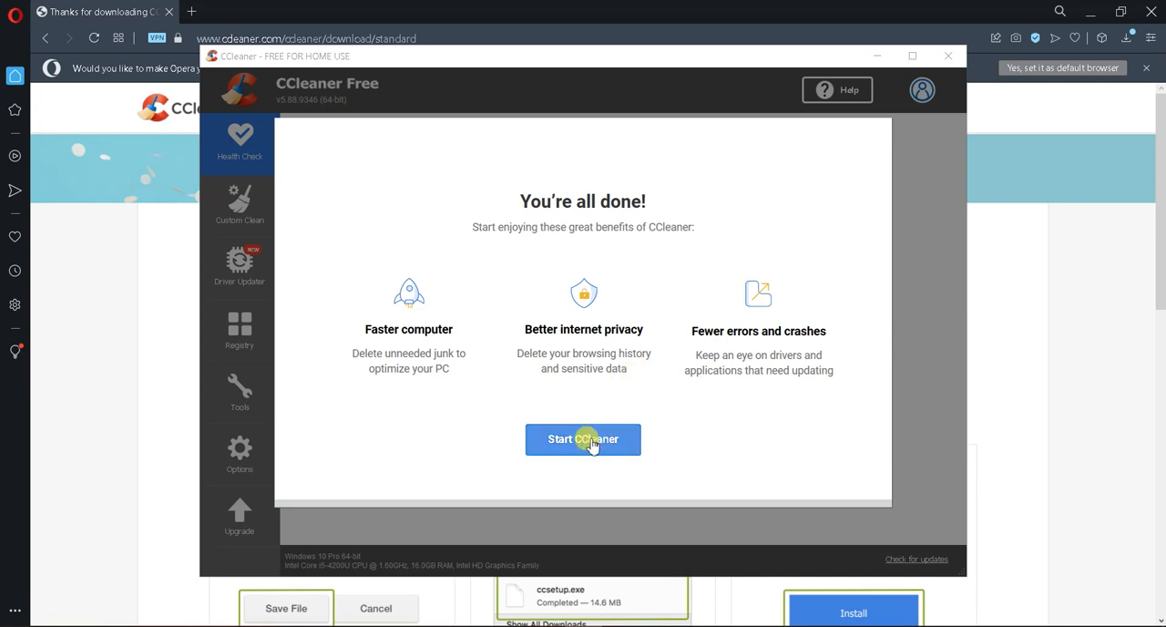
pyautogui.click(583, 438)
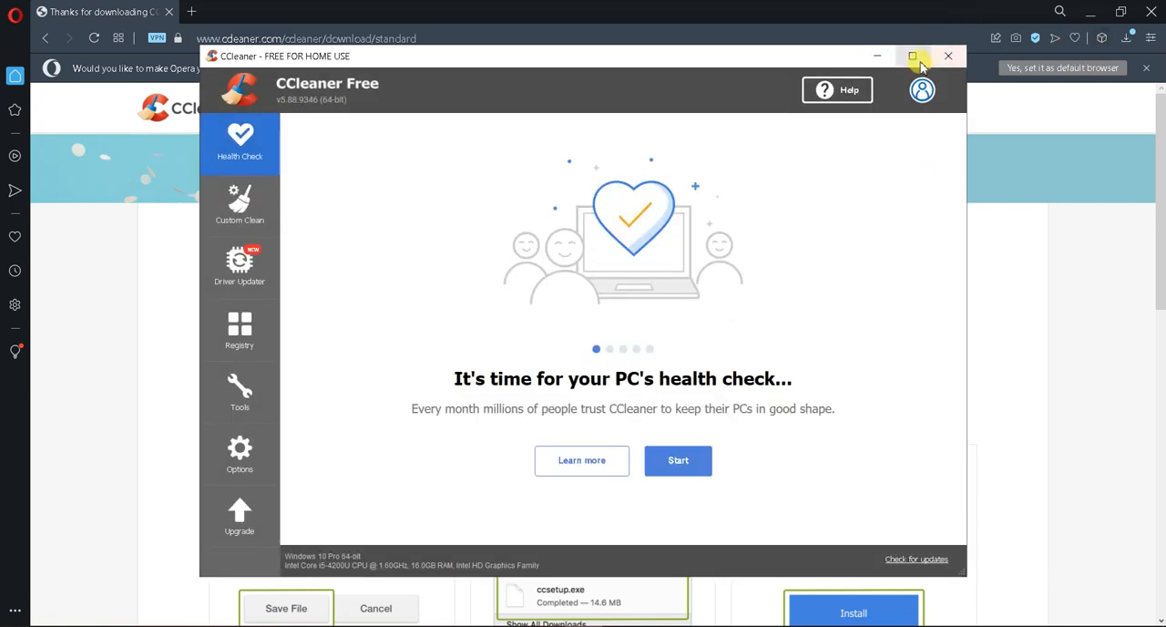
pyautogui.click(912, 55)
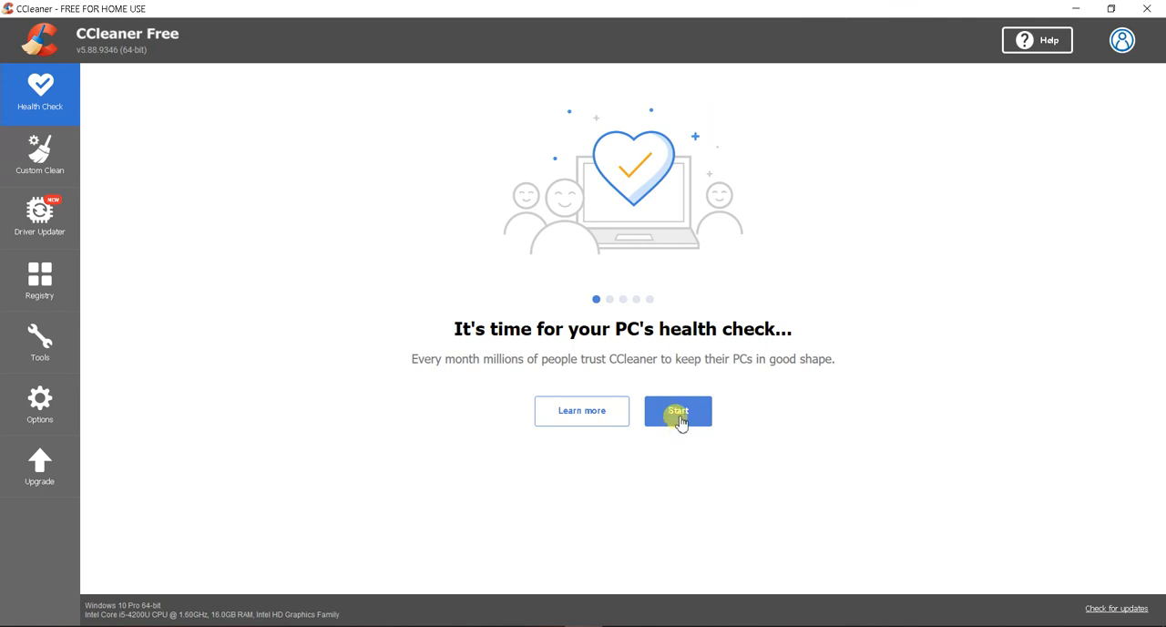
# Start the Health Check and force-close Opera so the browser can be analyzed
pyautogui.click(678, 411)
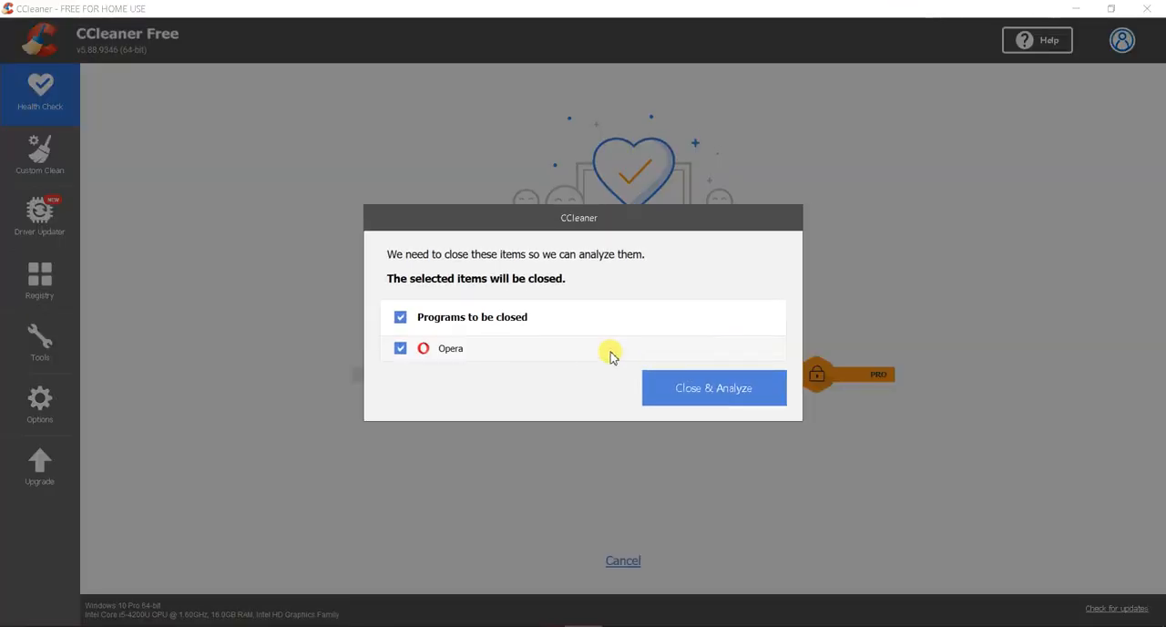
pyautogui.click(714, 386)
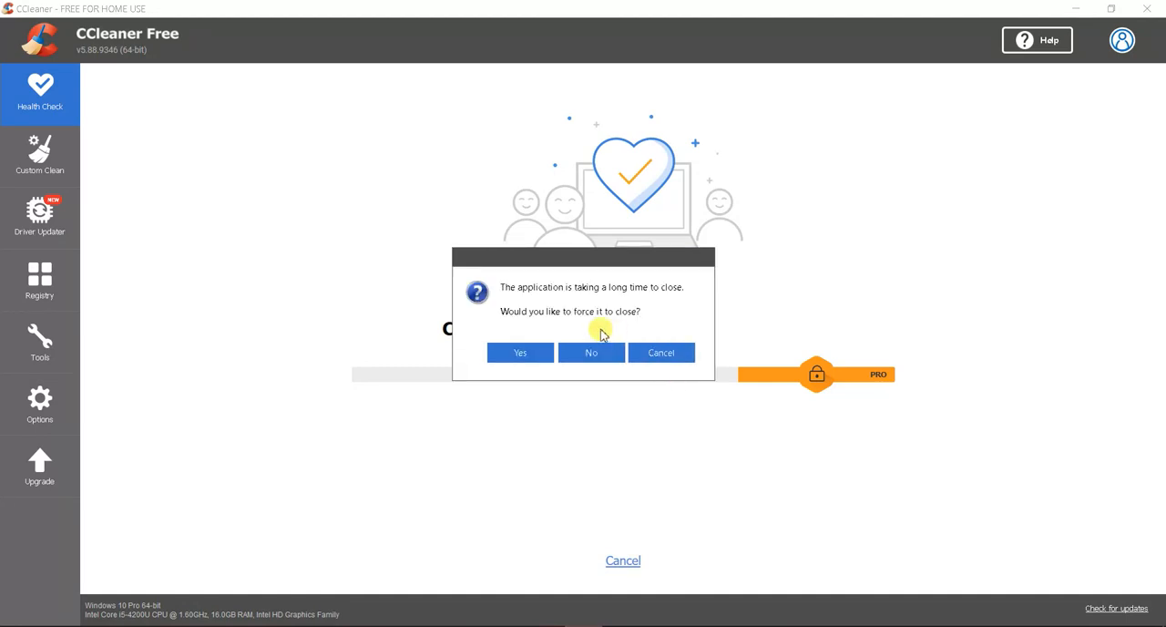
pyautogui.click(519, 354)
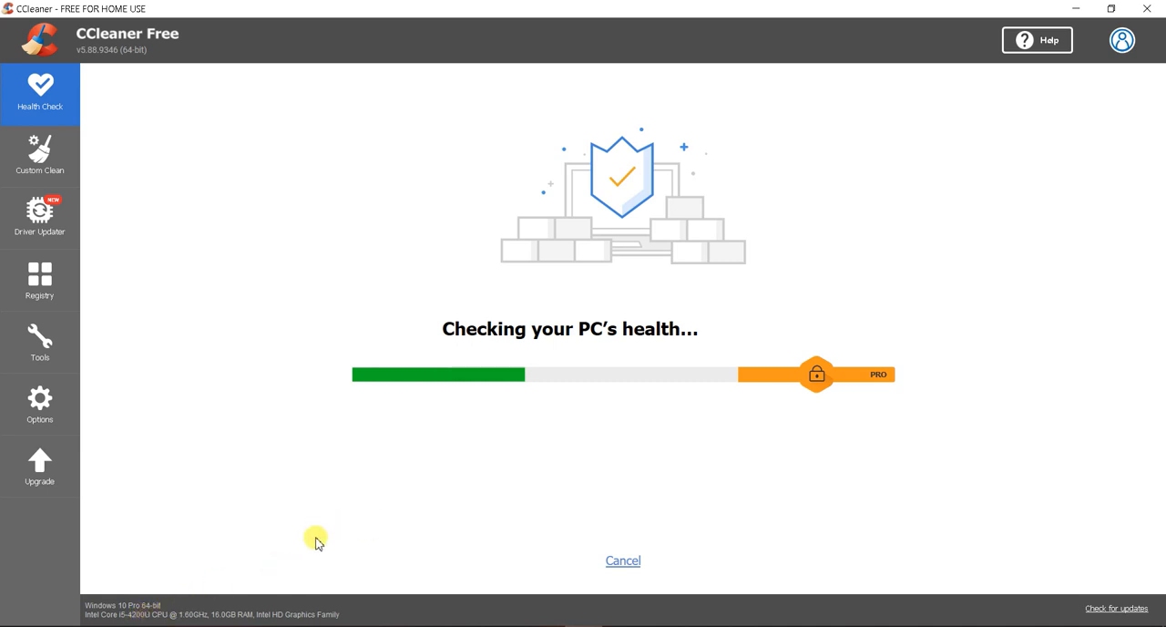
pyautogui.moveTo(328, 543)
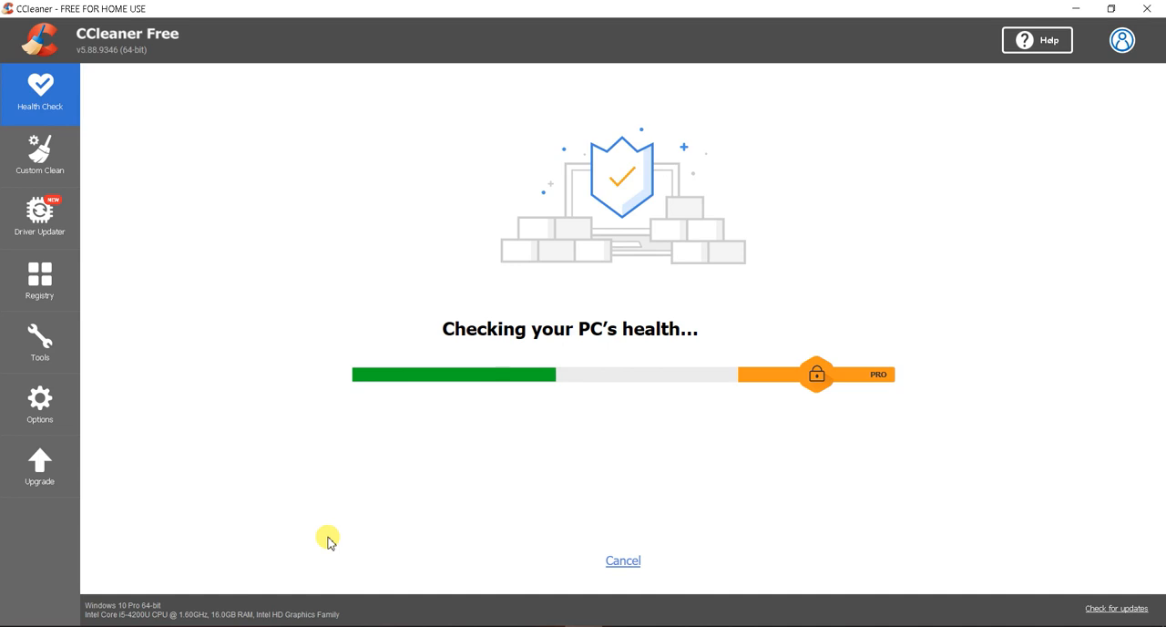
pyautogui.moveTo(321, 543)
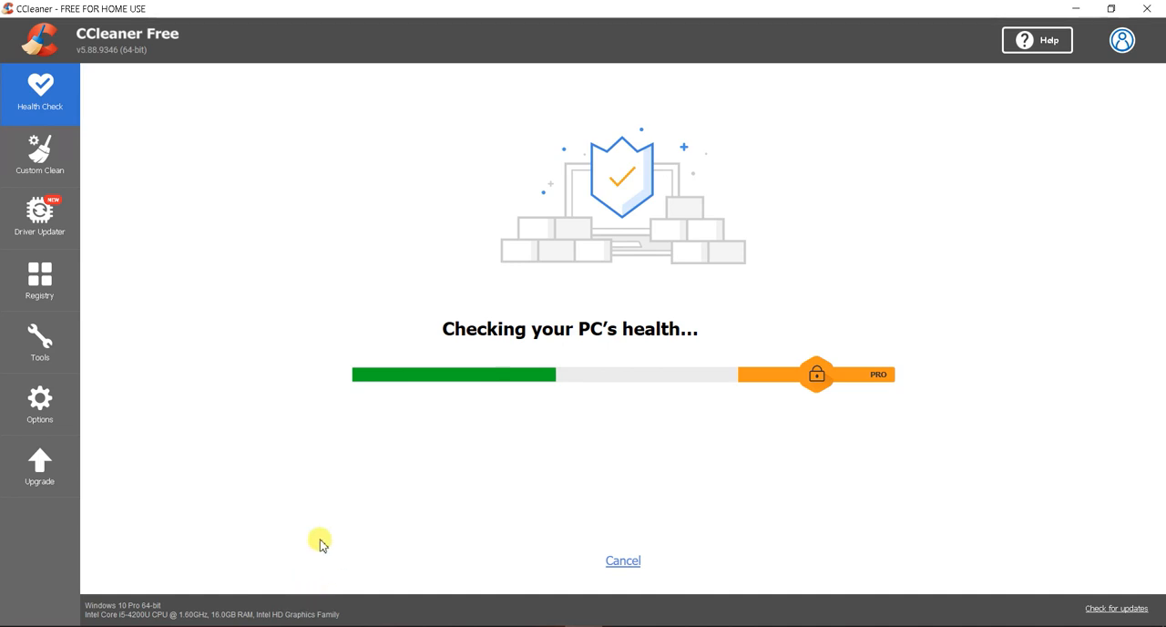
pyautogui.moveTo(301, 354)
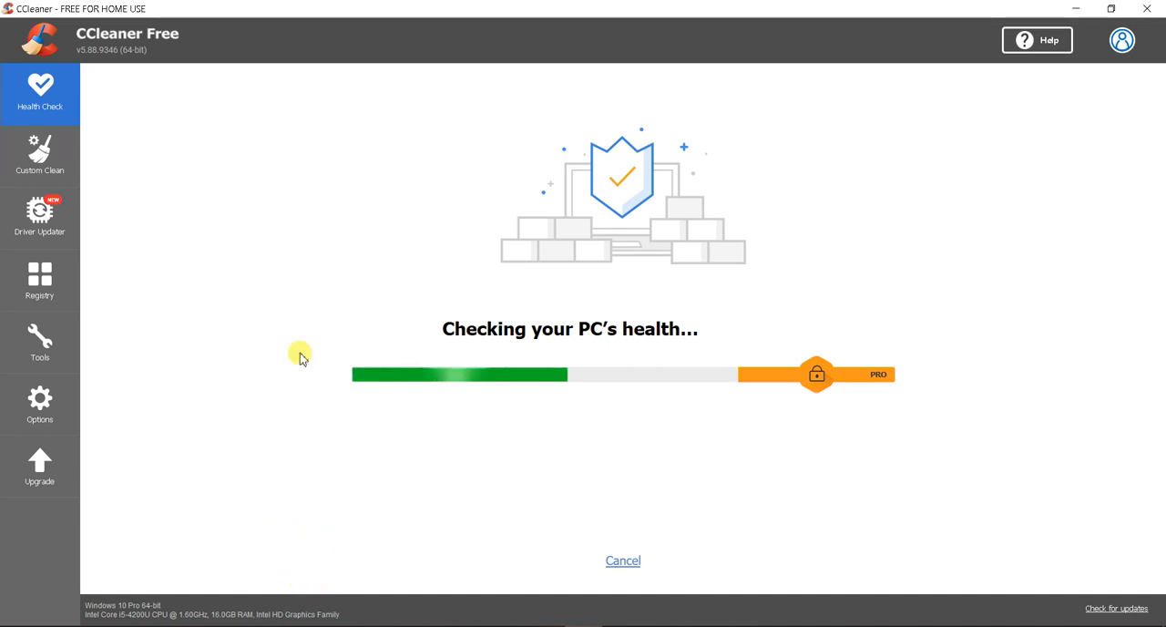
pyautogui.moveTo(292, 424)
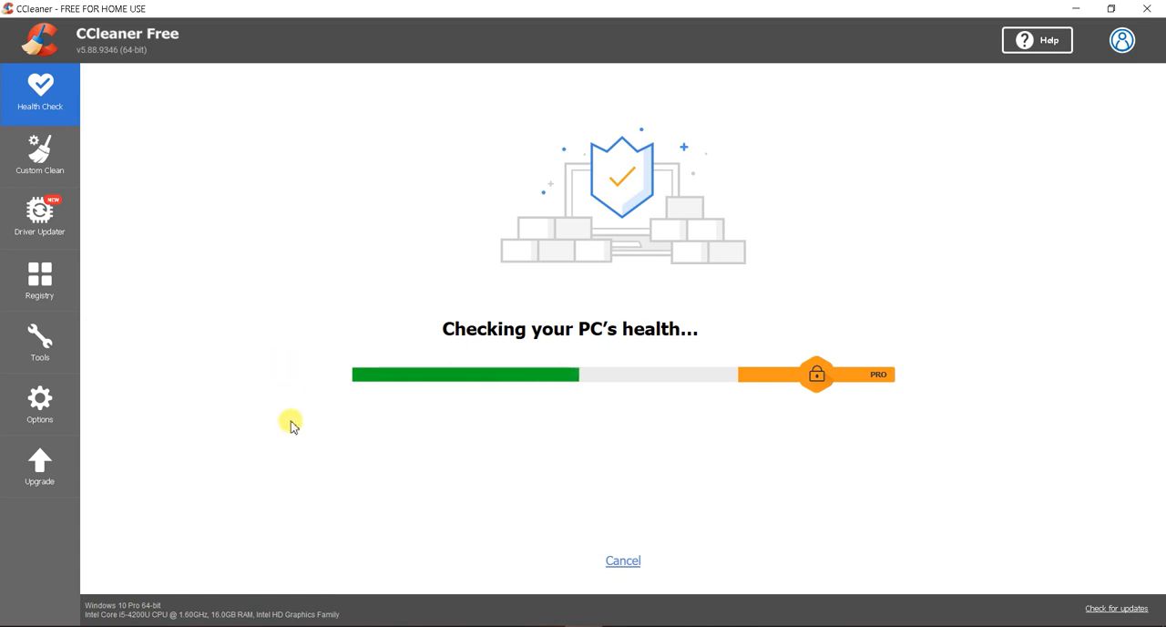
pyautogui.moveTo(240, 508)
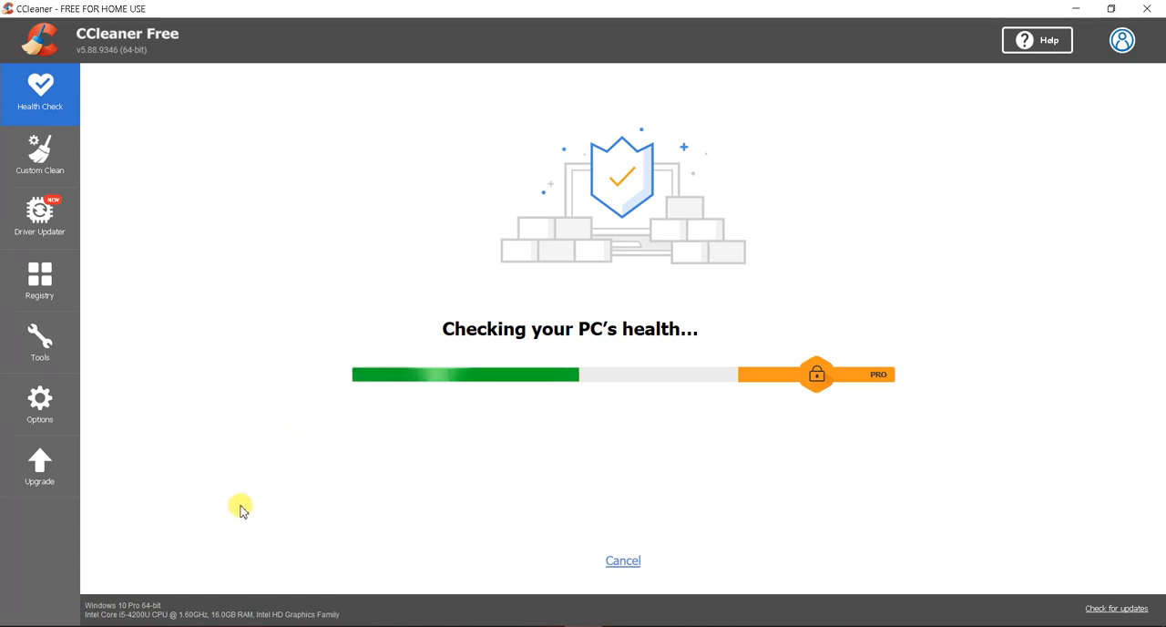
pyautogui.moveTo(229, 535)
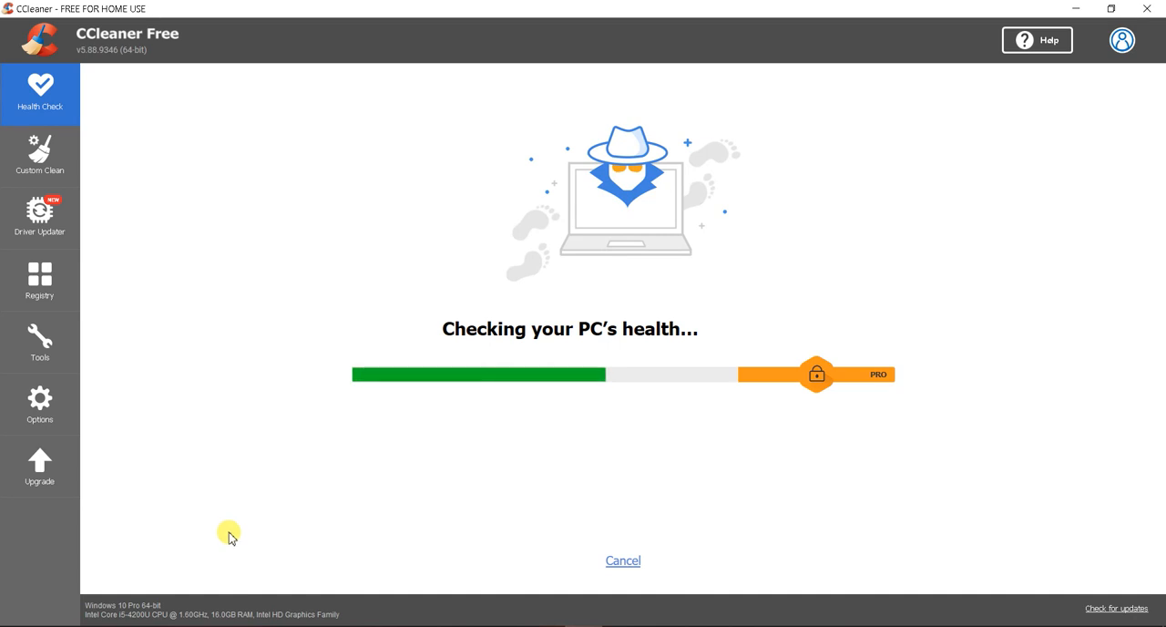
pyautogui.moveTo(201, 454)
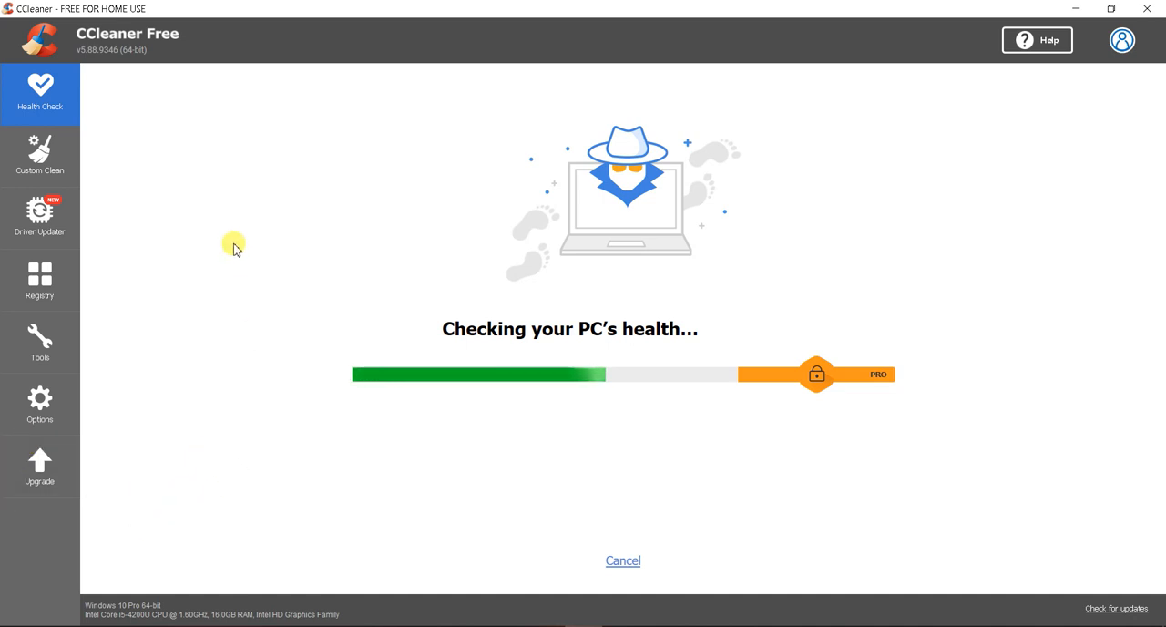
pyautogui.moveTo(390, 295)
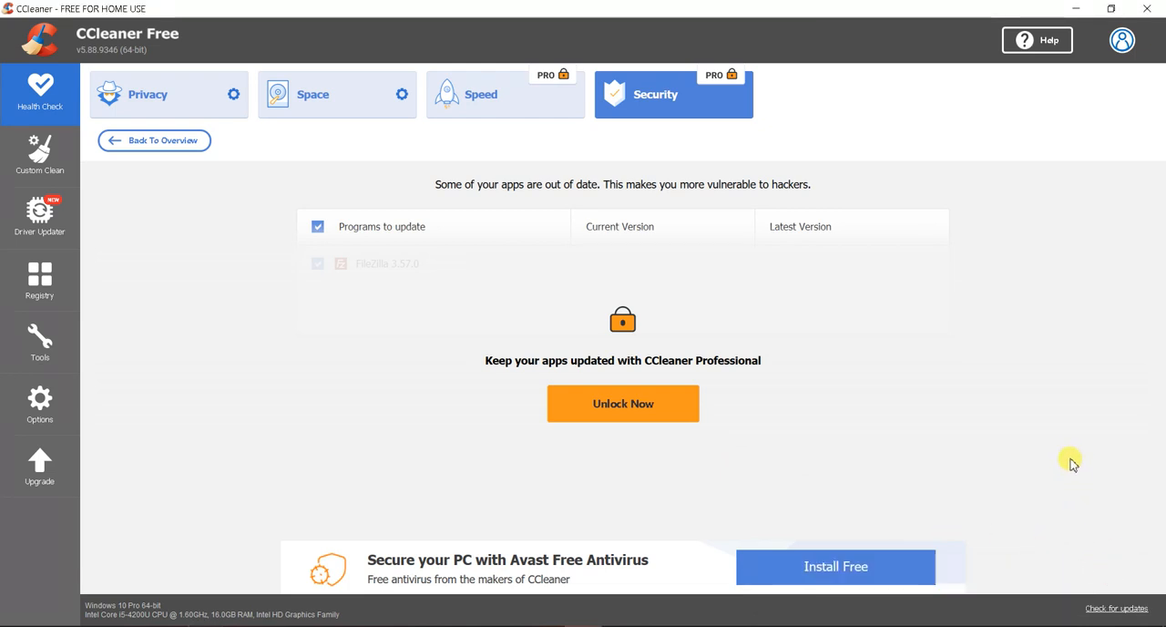
pyautogui.moveTo(932, 383)
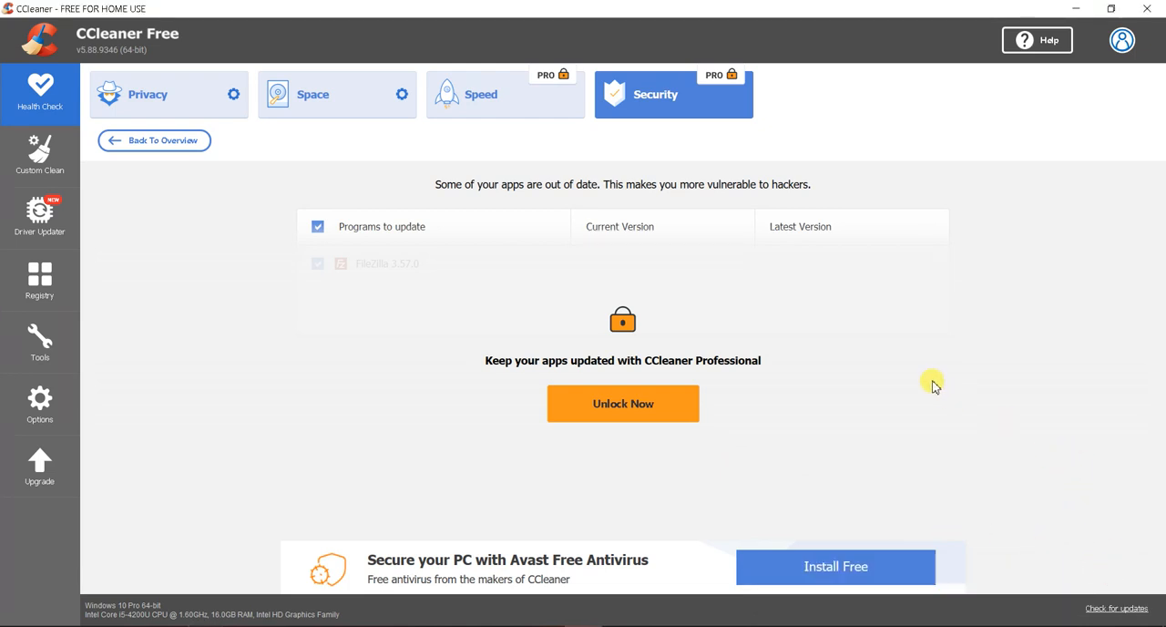
pyautogui.moveTo(736, 374)
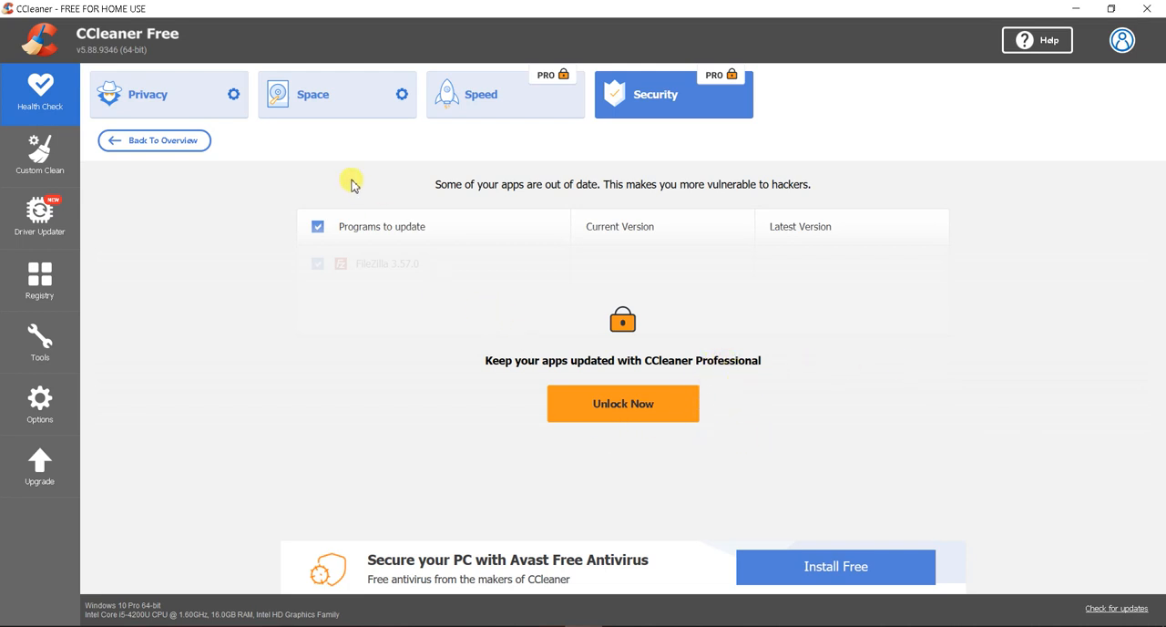
pyautogui.moveTo(377, 124)
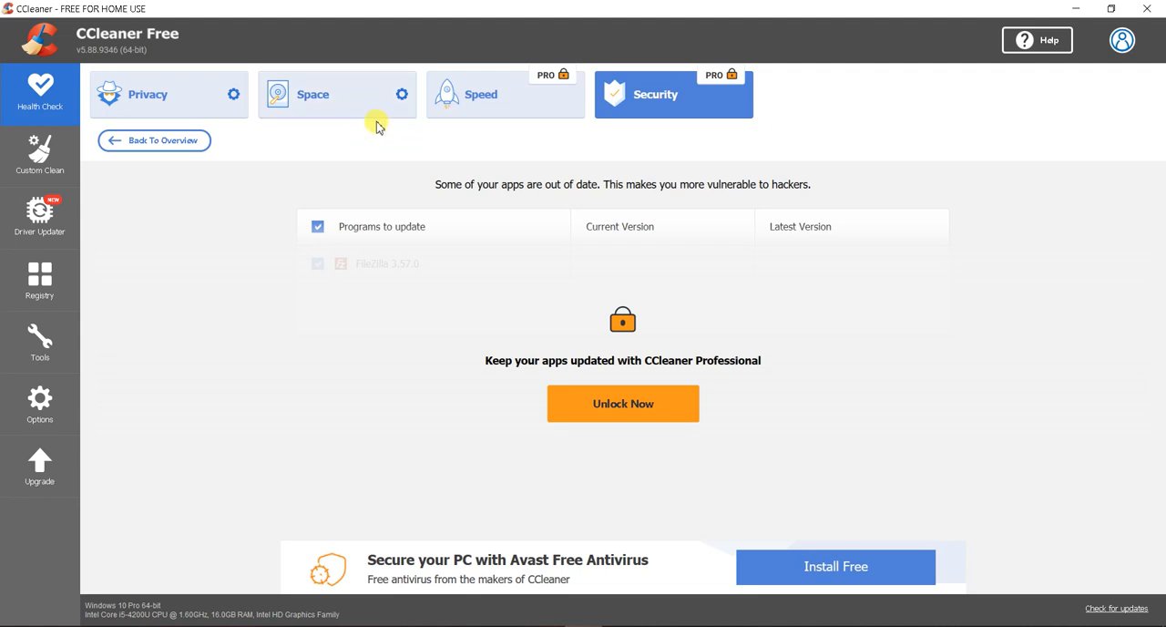
pyautogui.moveTo(203, 87)
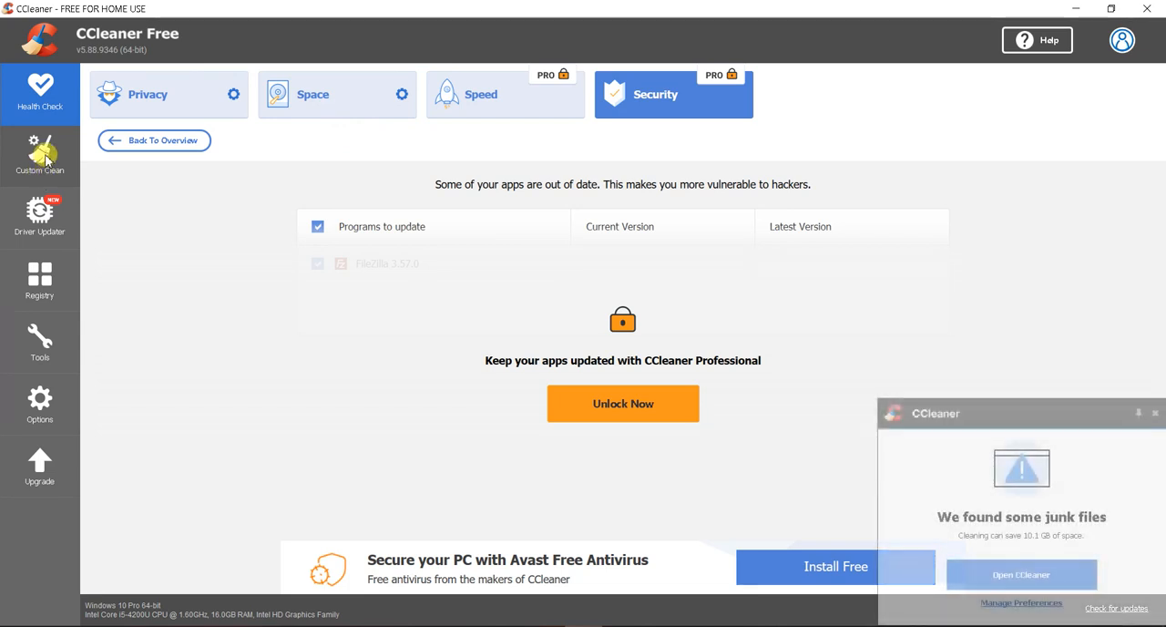
# In Custom Clean, dismiss the junk-files notification and analyze the system for files to delete
pyautogui.click(40, 155)
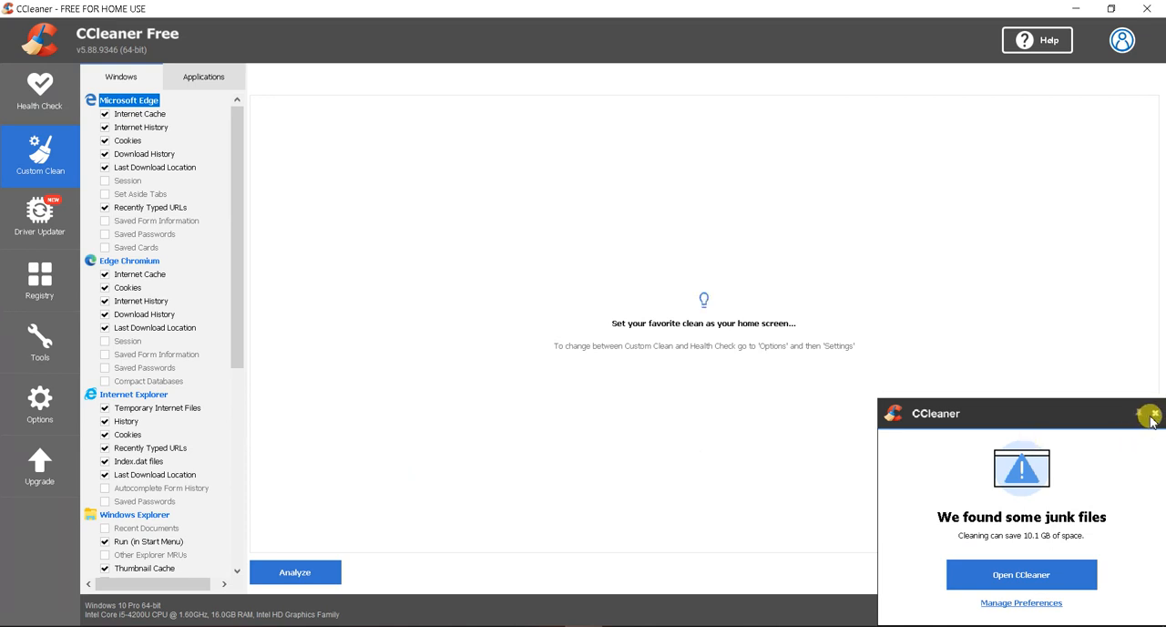
pyautogui.click(1151, 413)
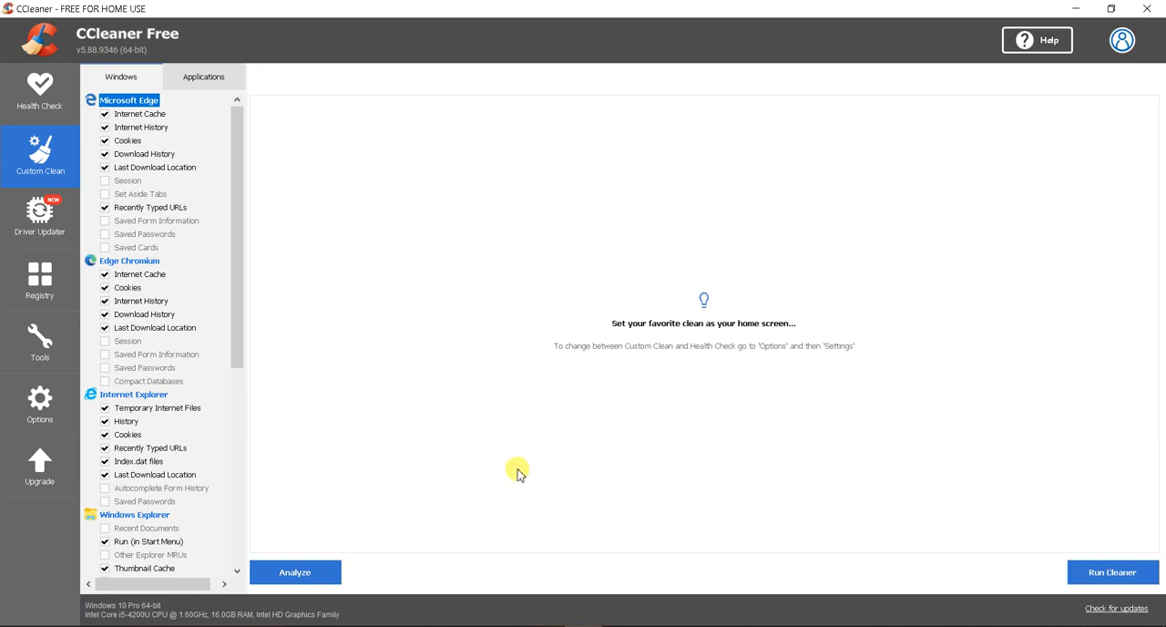
pyautogui.click(296, 572)
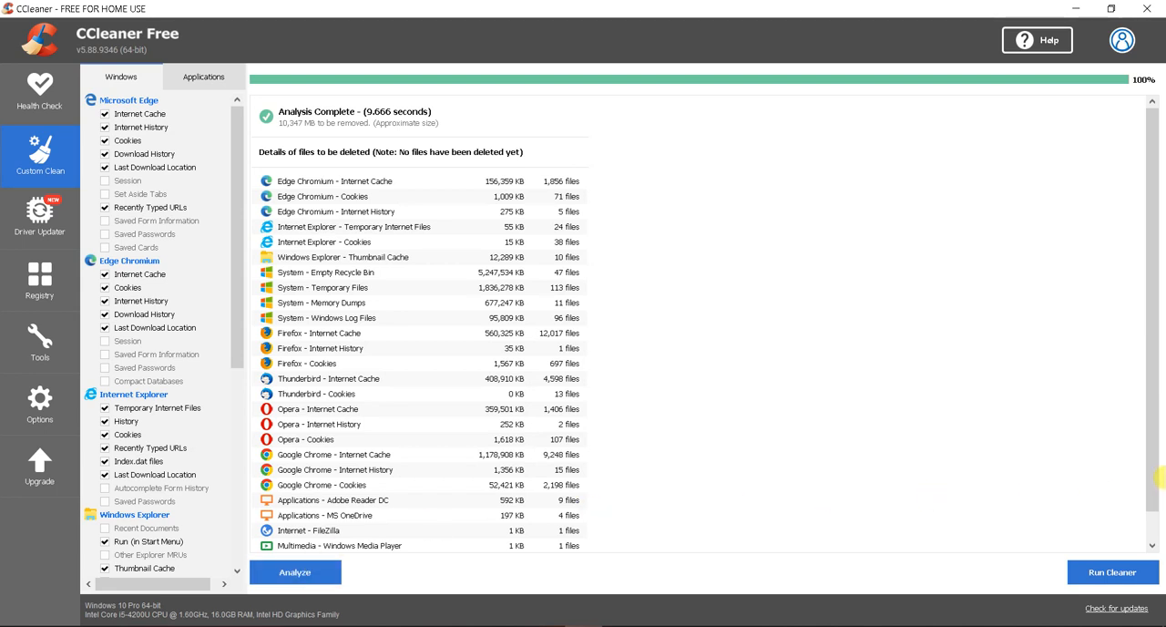
pyautogui.moveTo(973, 452)
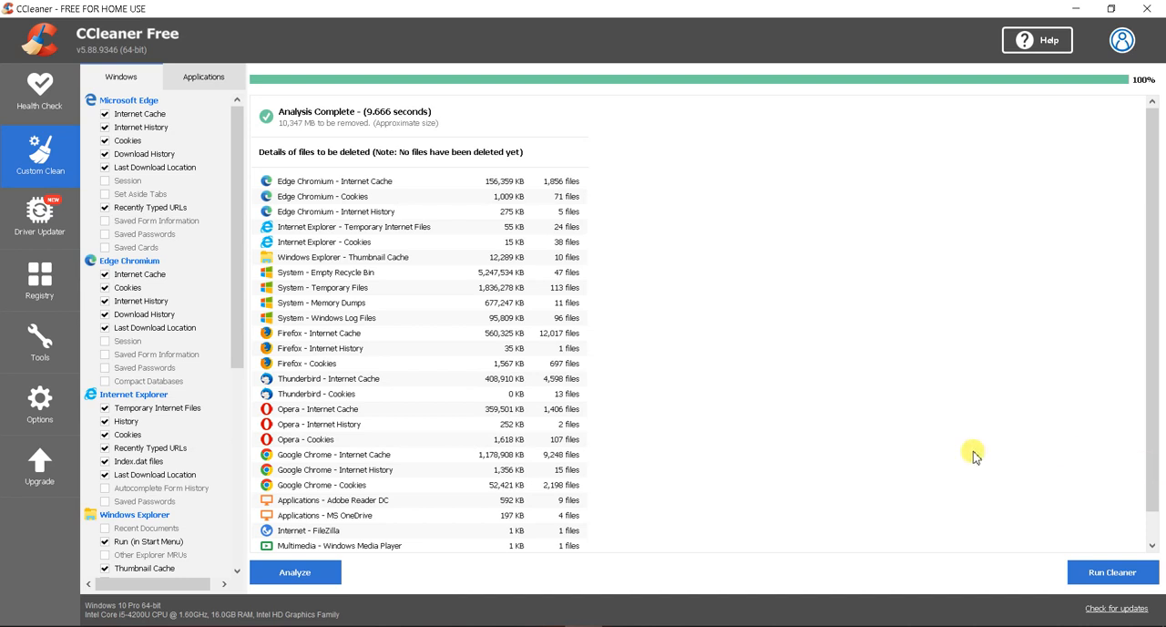
# Run the cleaner, suppressing future deletion warnings, and confirm deleting about 10 GB of files
pyautogui.click(1112, 572)
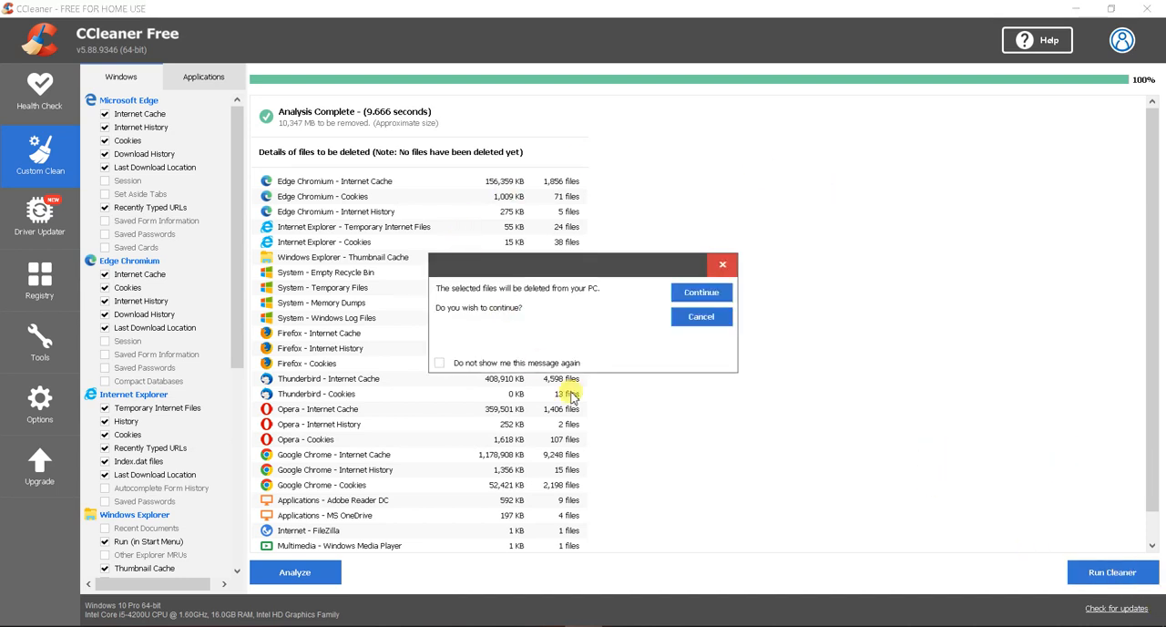
pyautogui.click(441, 363)
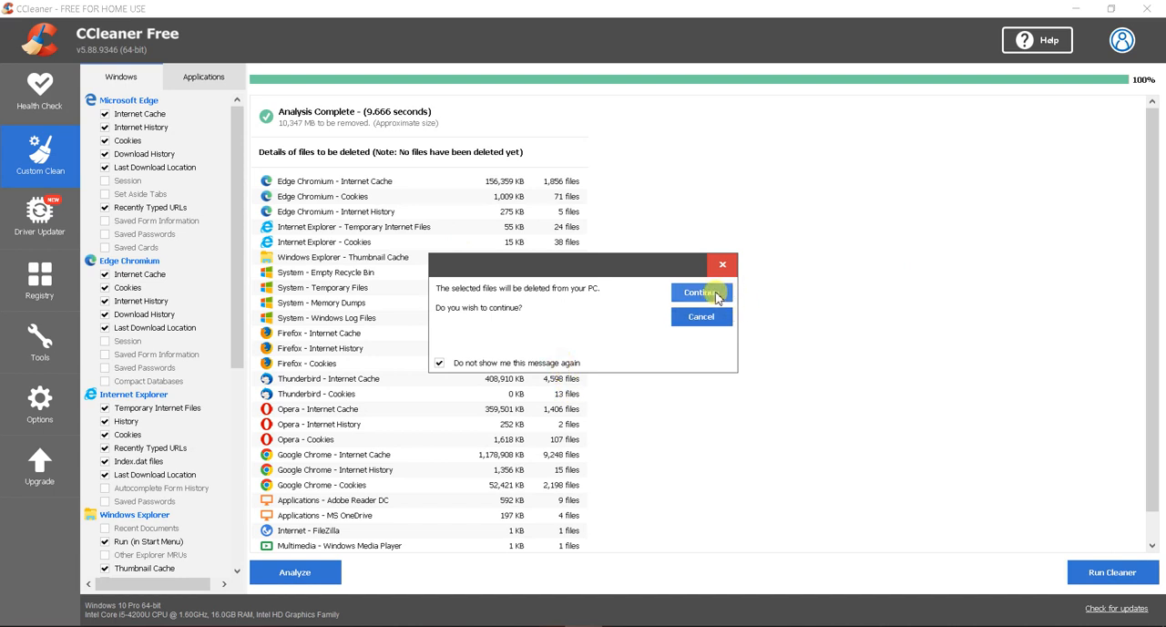
pyautogui.click(699, 291)
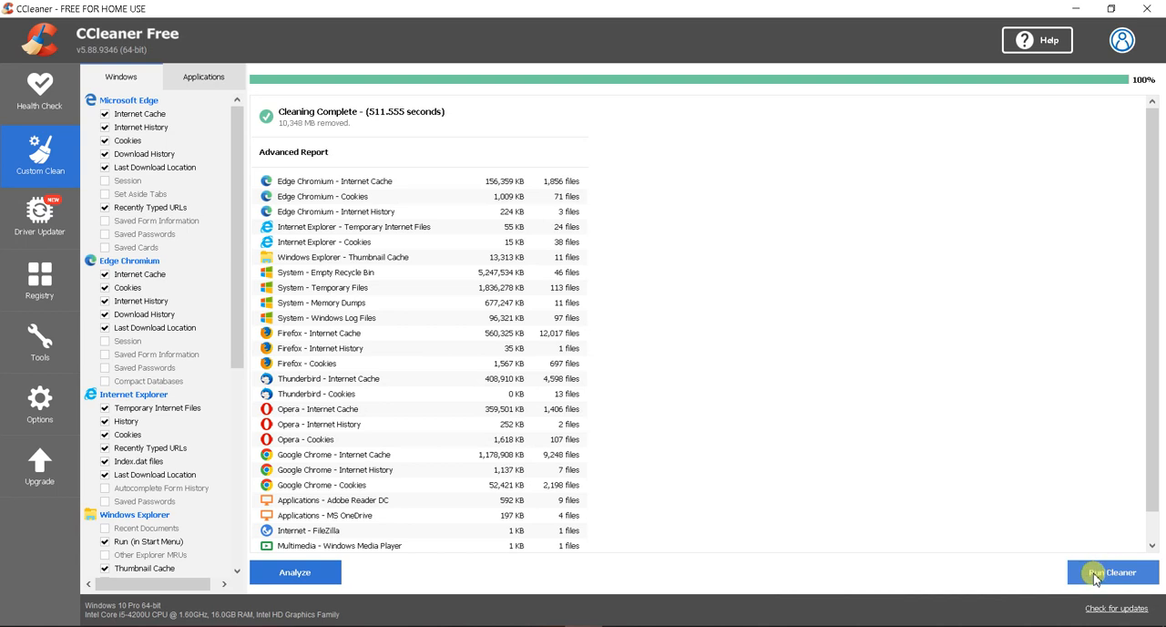
# Run the cleaner a second time to remove leftover thumbnail cache and Windows log files
pyautogui.click(1113, 572)
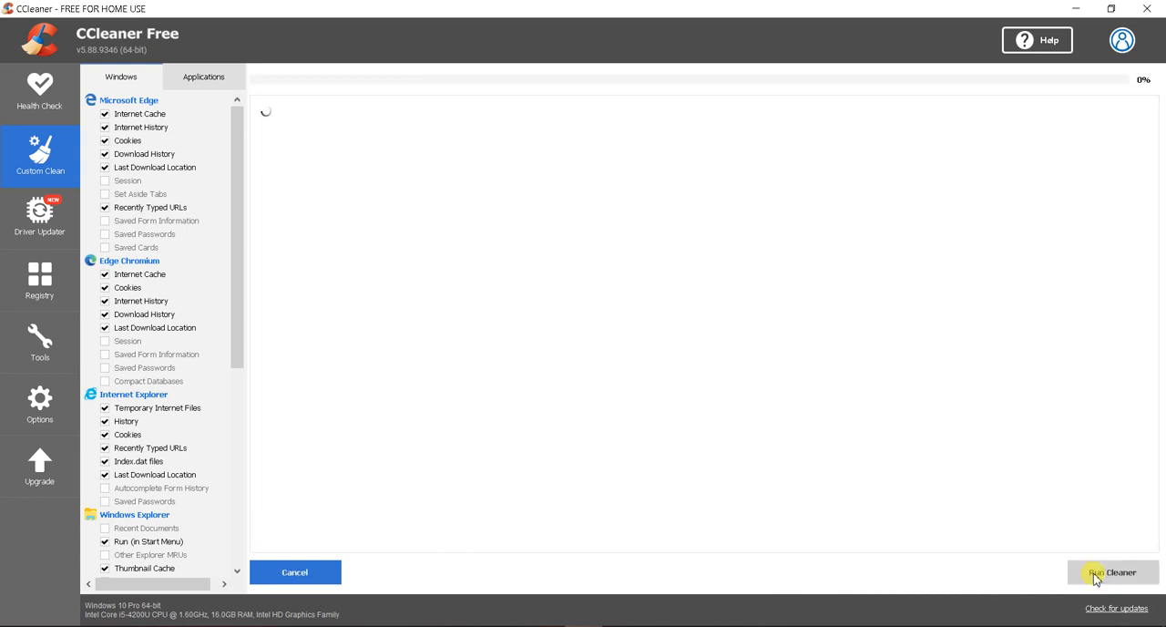
pyautogui.click(1112, 572)
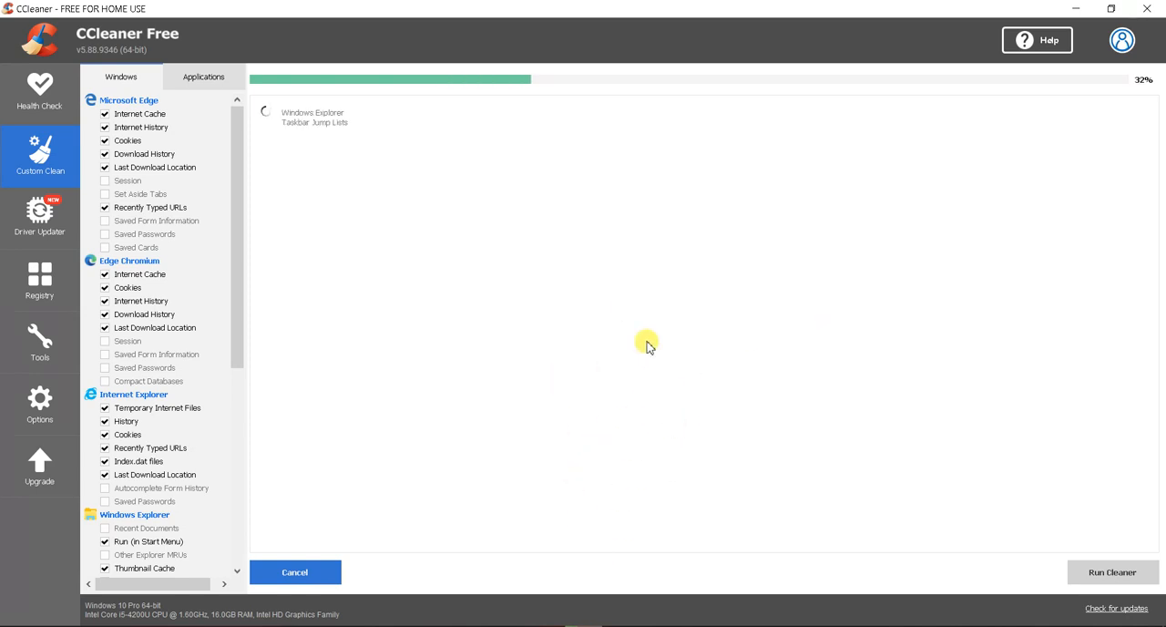
pyautogui.moveTo(558, 326)
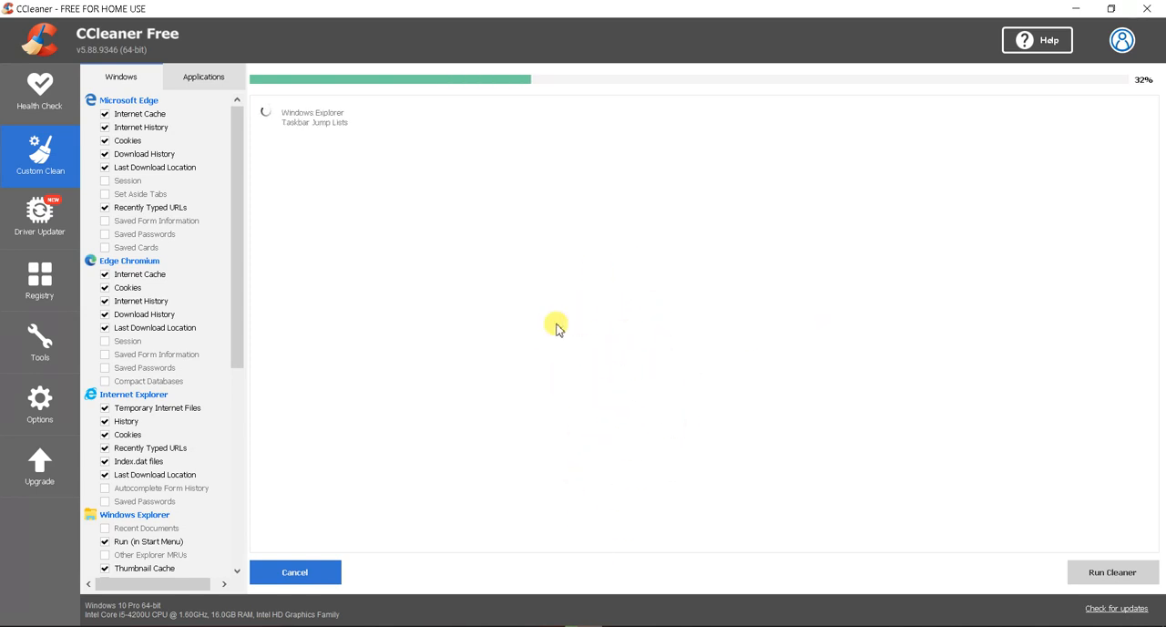
pyautogui.moveTo(587, 382)
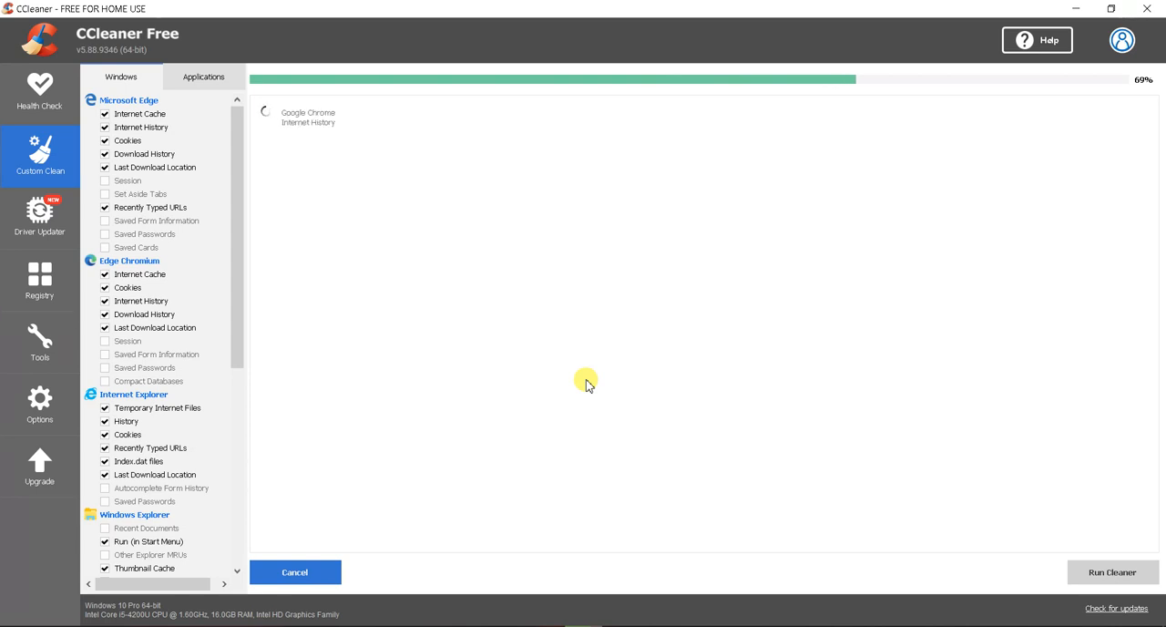
pyautogui.moveTo(450, 344)
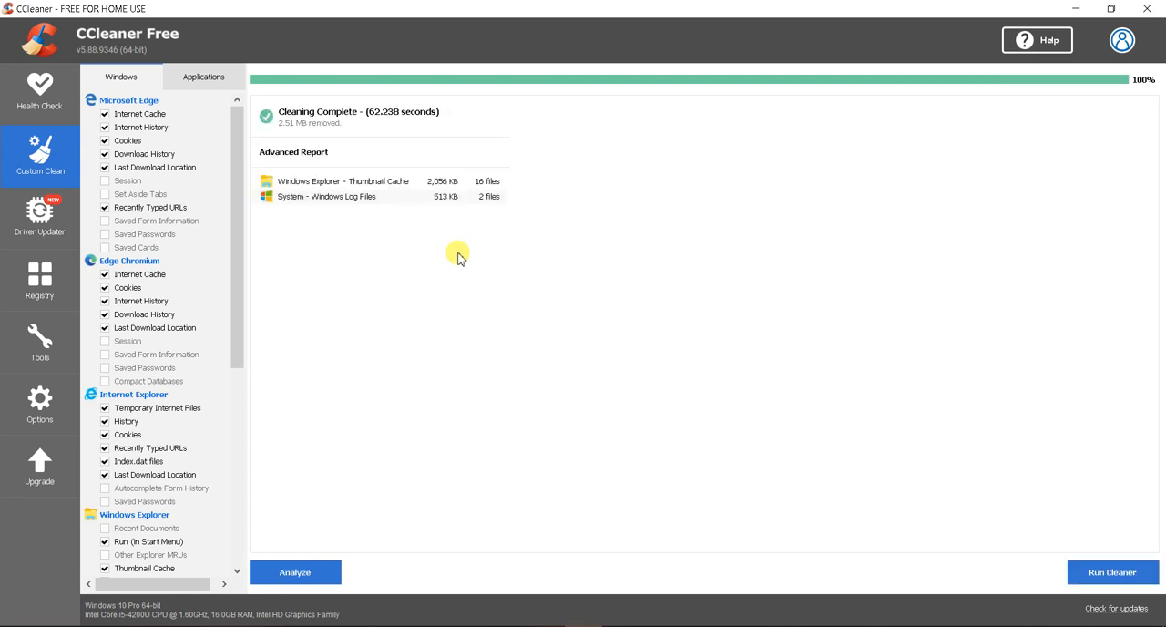
pyautogui.moveTo(926, 431)
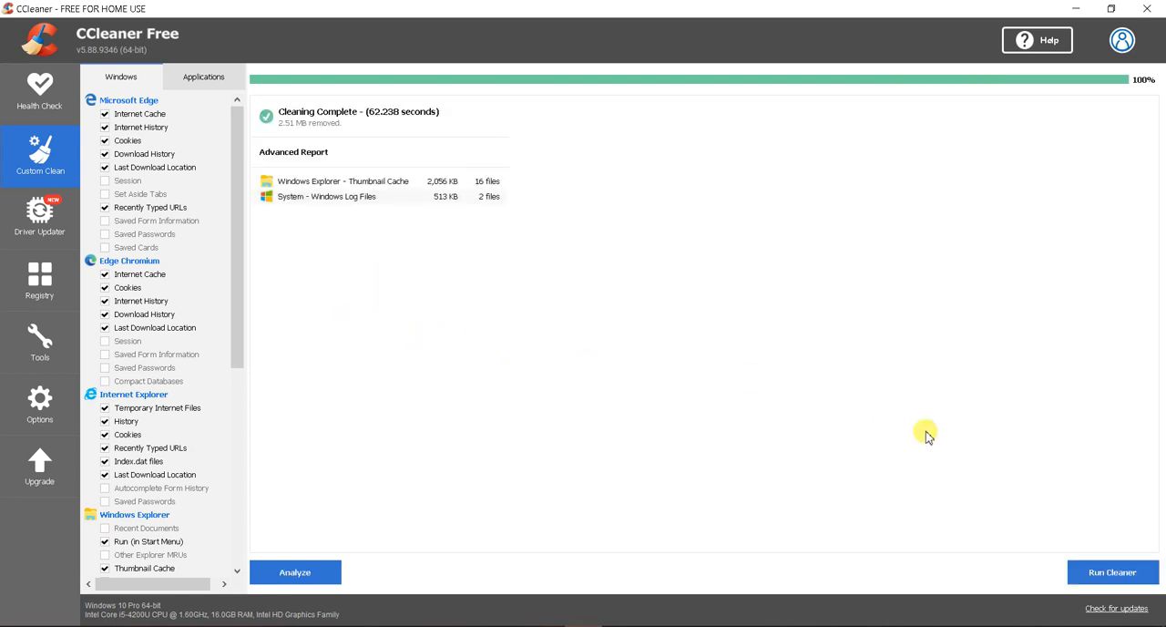
# Start a third cleaning run and cancel it mid-way, leaving 0 bytes removed
pyautogui.click(1111, 572)
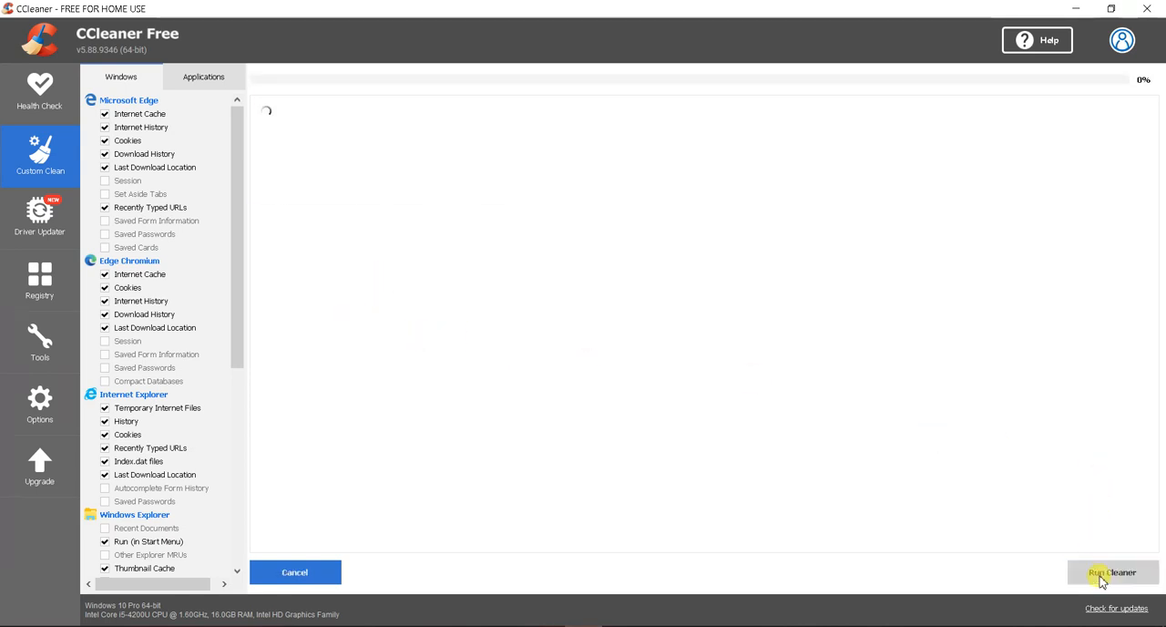
pyautogui.click(1112, 572)
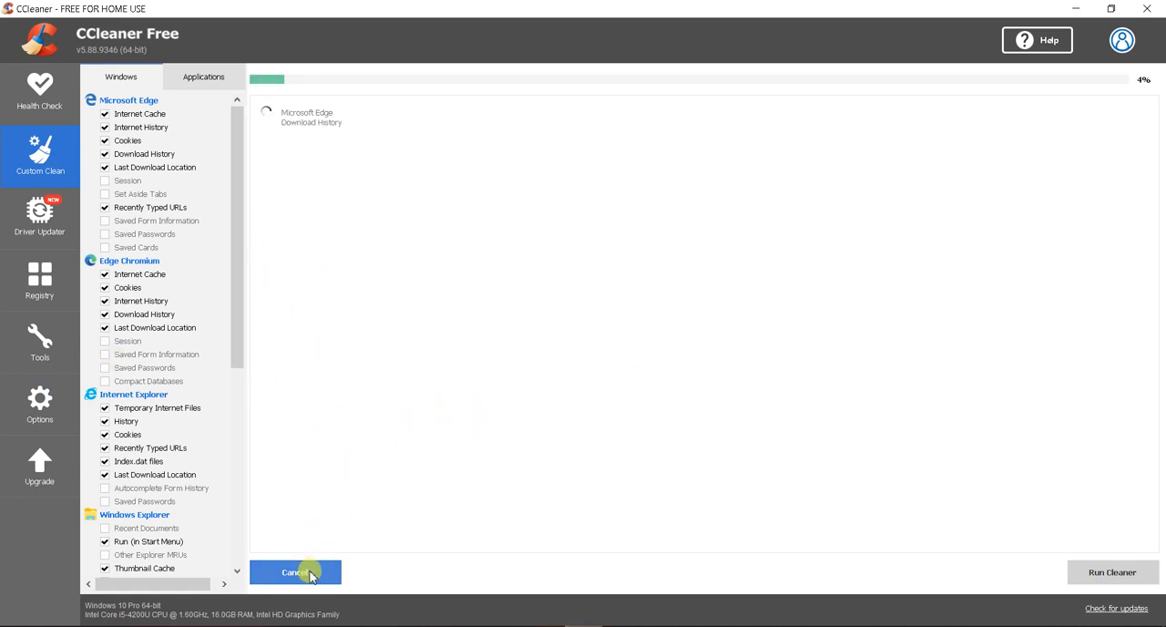
pyautogui.click(295, 572)
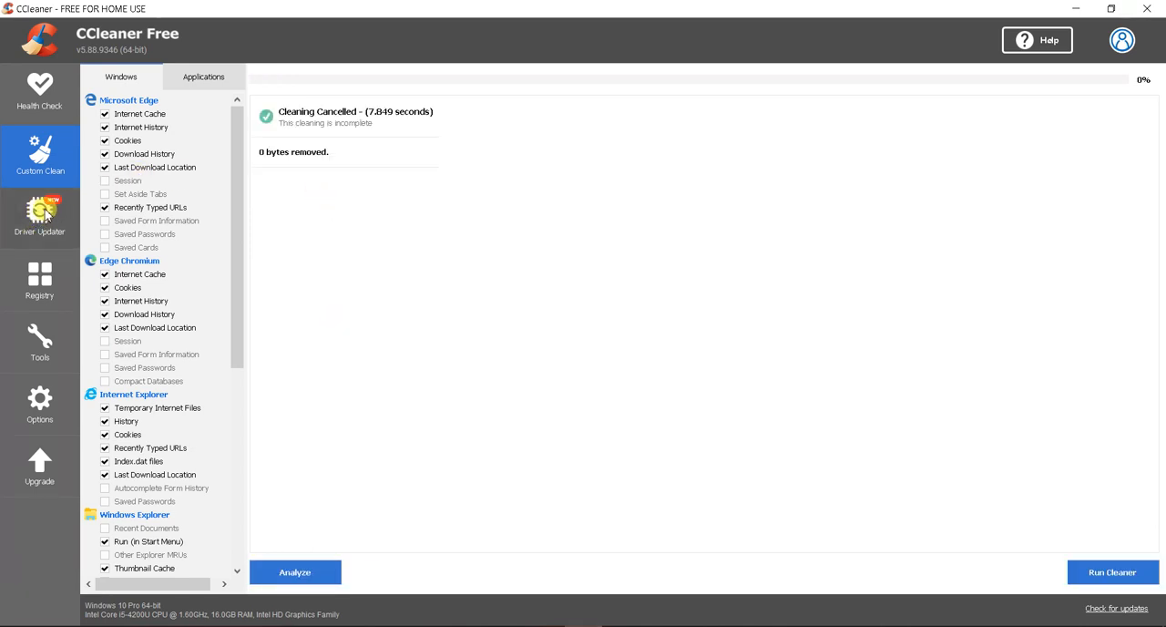
# Go to Driver Updater and advance its introduction to the final 'Scan for free, get updates with Pro' page
pyautogui.click(40, 215)
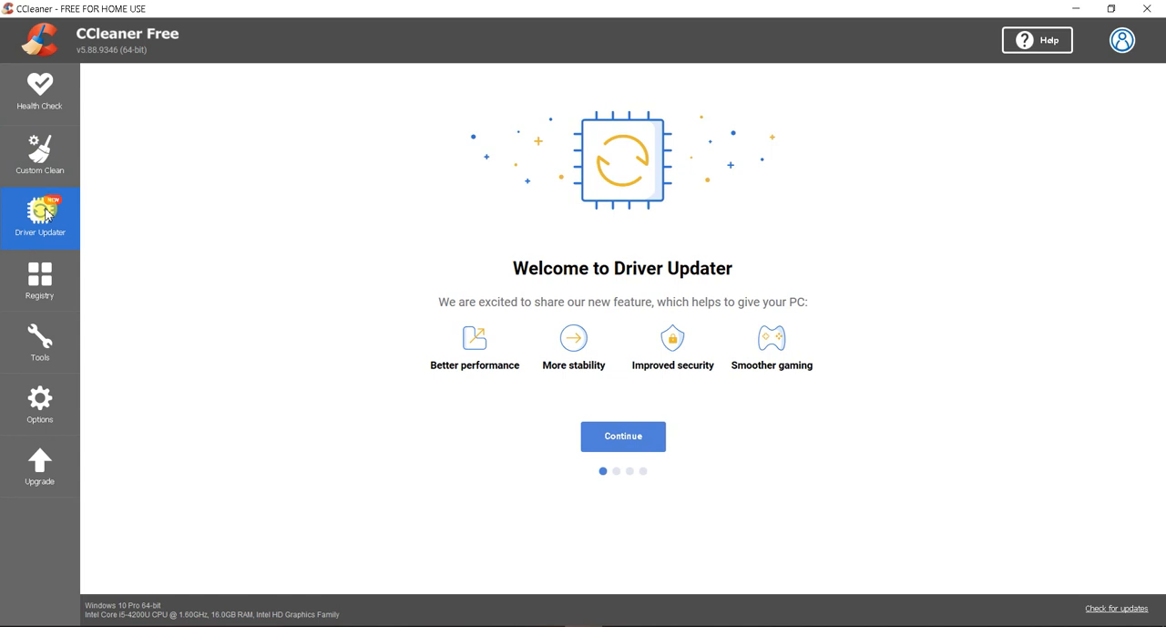
pyautogui.click(624, 435)
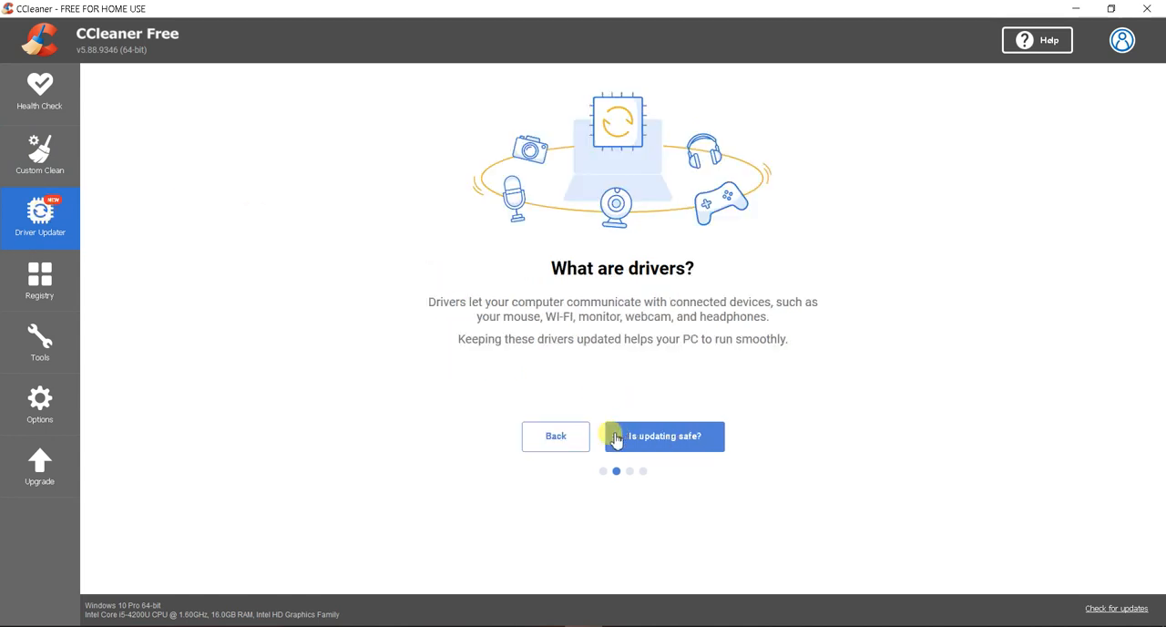
pyautogui.click(663, 435)
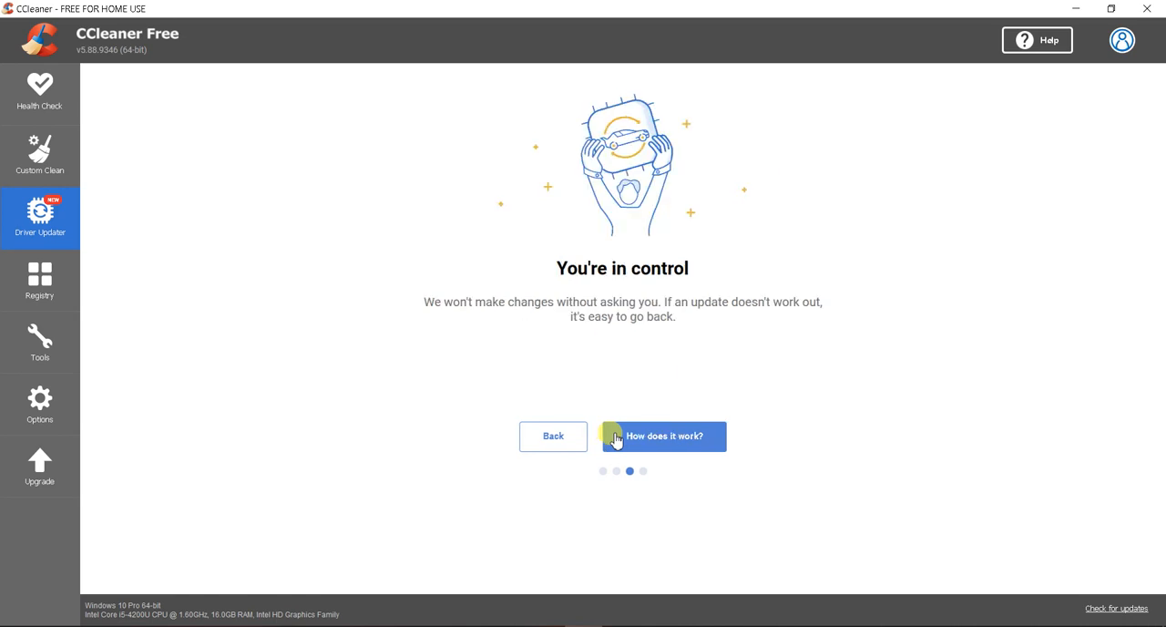
pyautogui.click(664, 436)
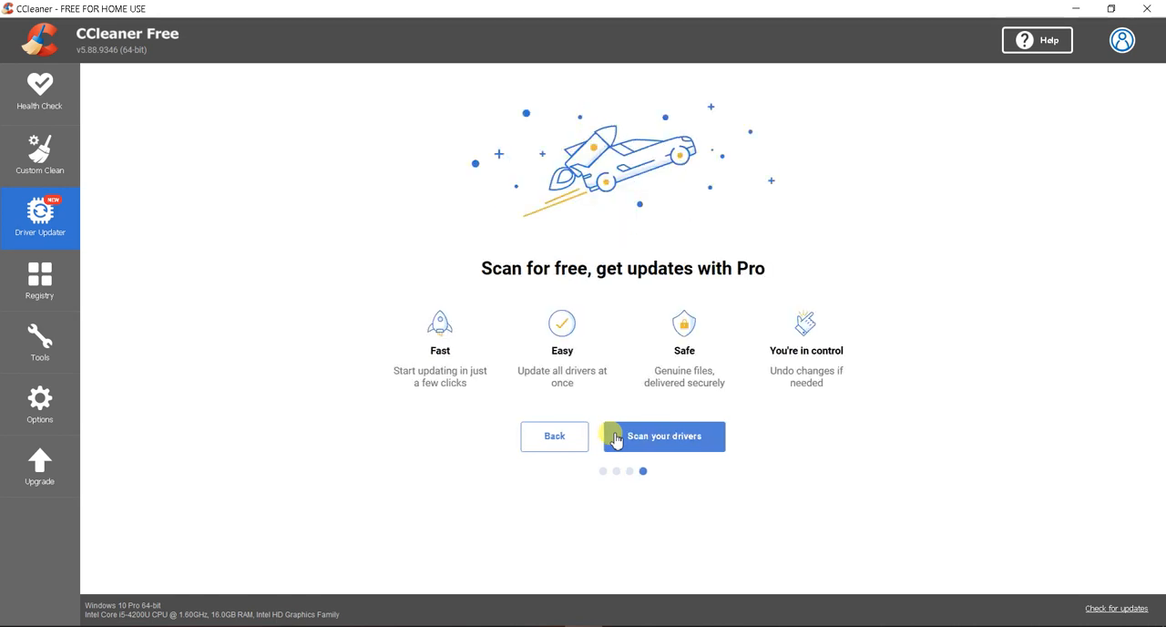
# Scan the PC for out-of-date drivers until the Free vs Professional offer appears
pyautogui.click(663, 436)
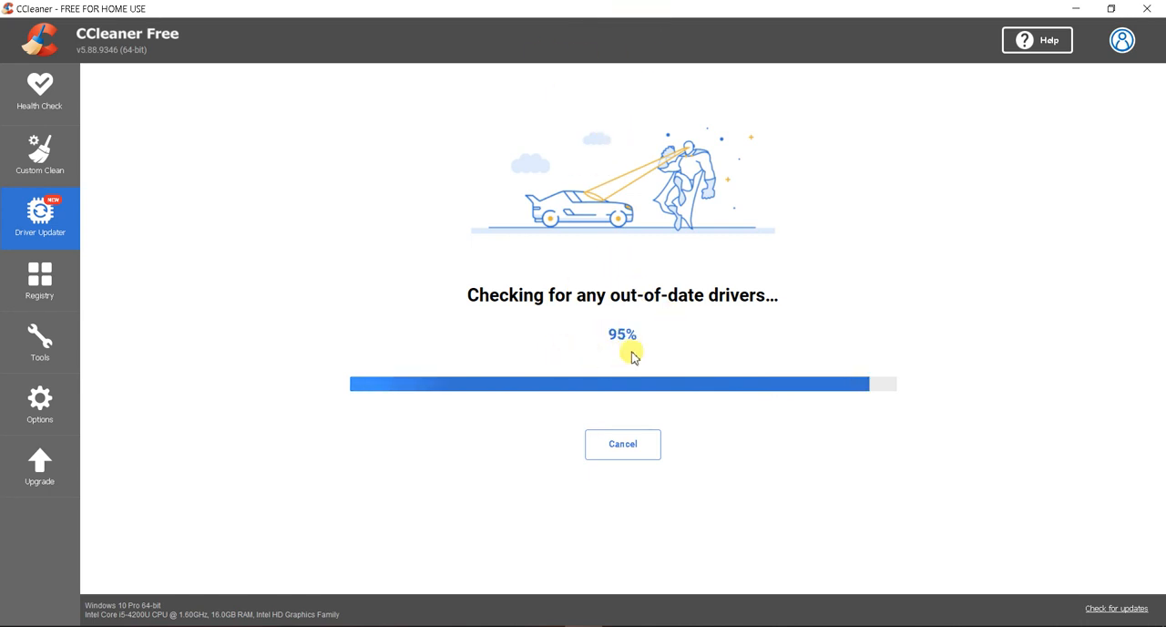
pyautogui.moveTo(652, 309)
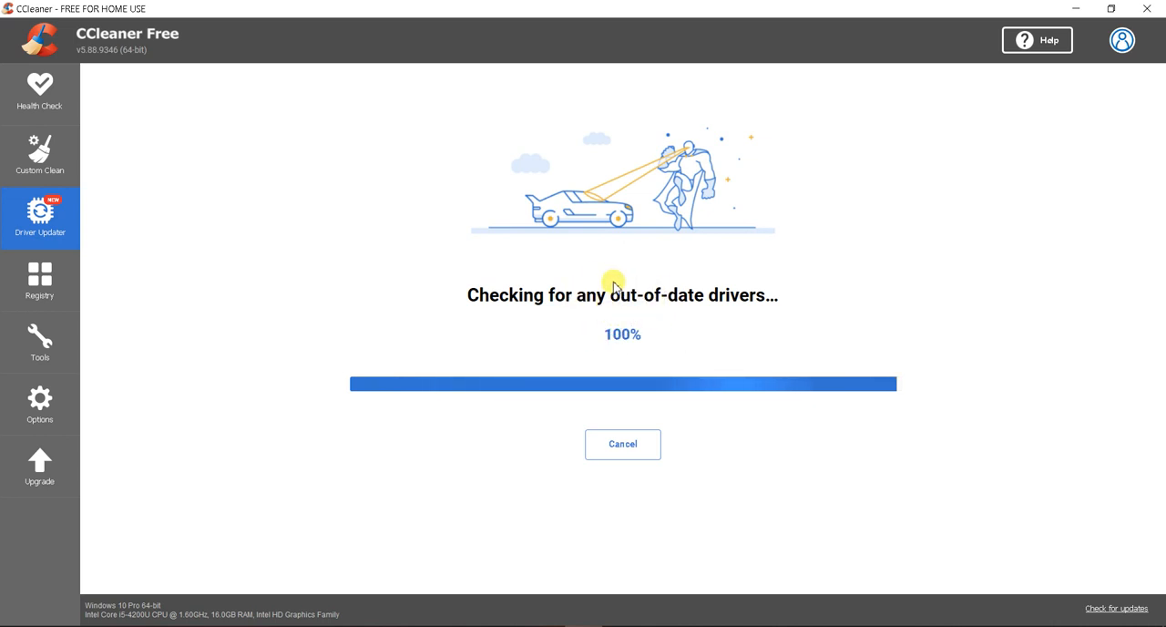
pyautogui.moveTo(617, 307)
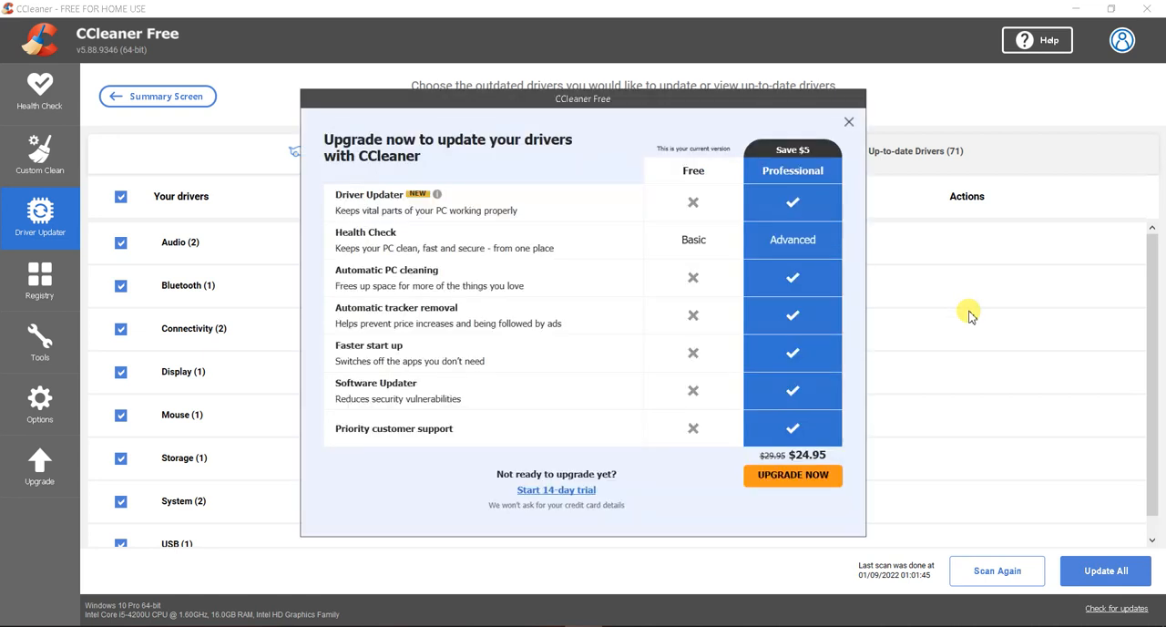
pyautogui.moveTo(638, 269)
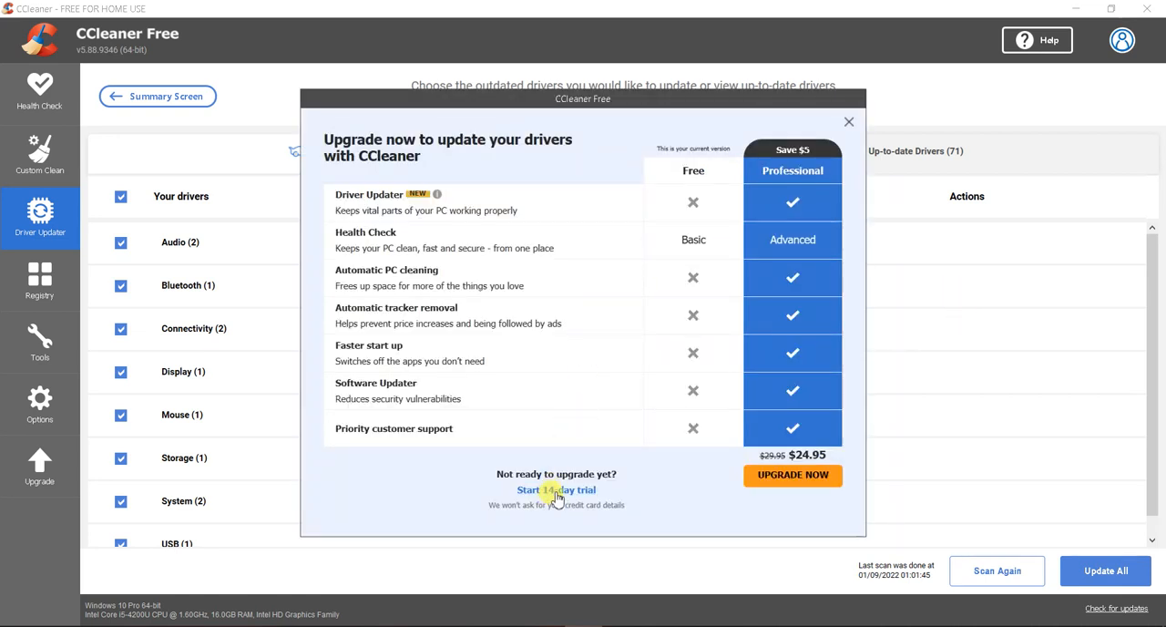
# Start the 14-day CCleaner Professional trial from the upgrade offer
pyautogui.click(558, 490)
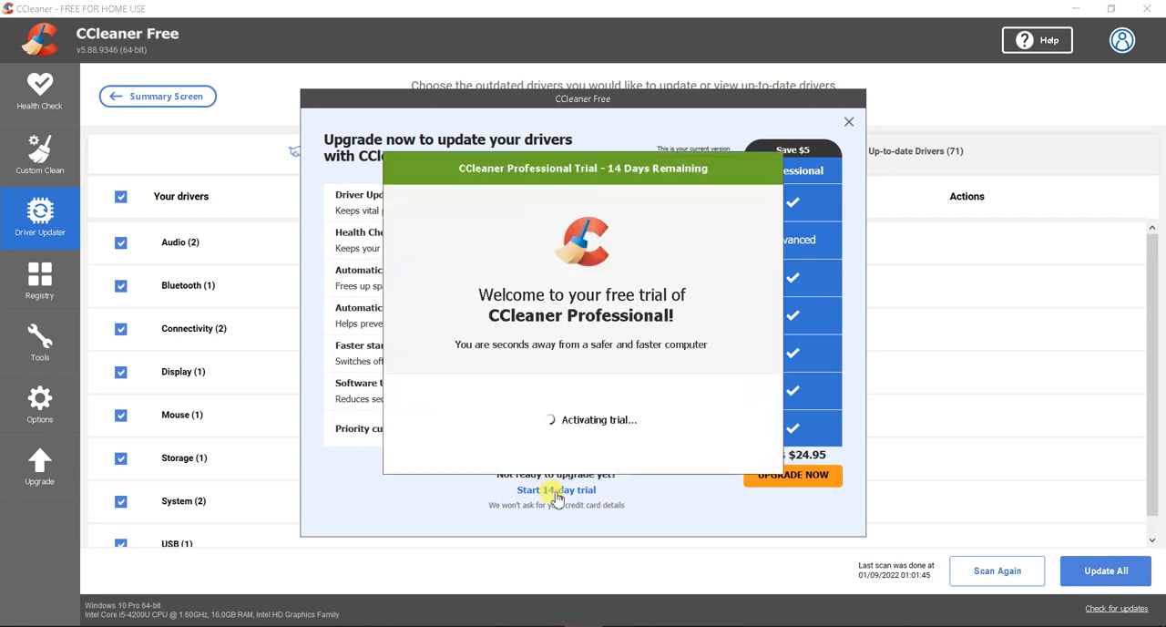
pyautogui.click(556, 490)
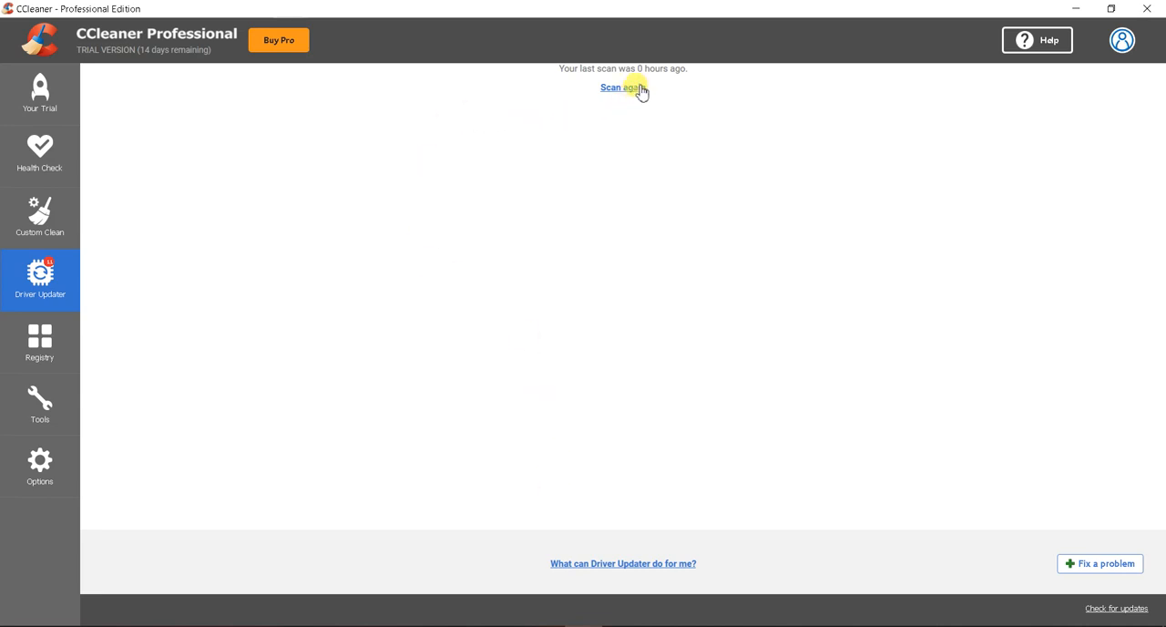
# Rescan drivers, finding 11 outdated ones, and request updating them all
pyautogui.click(623, 87)
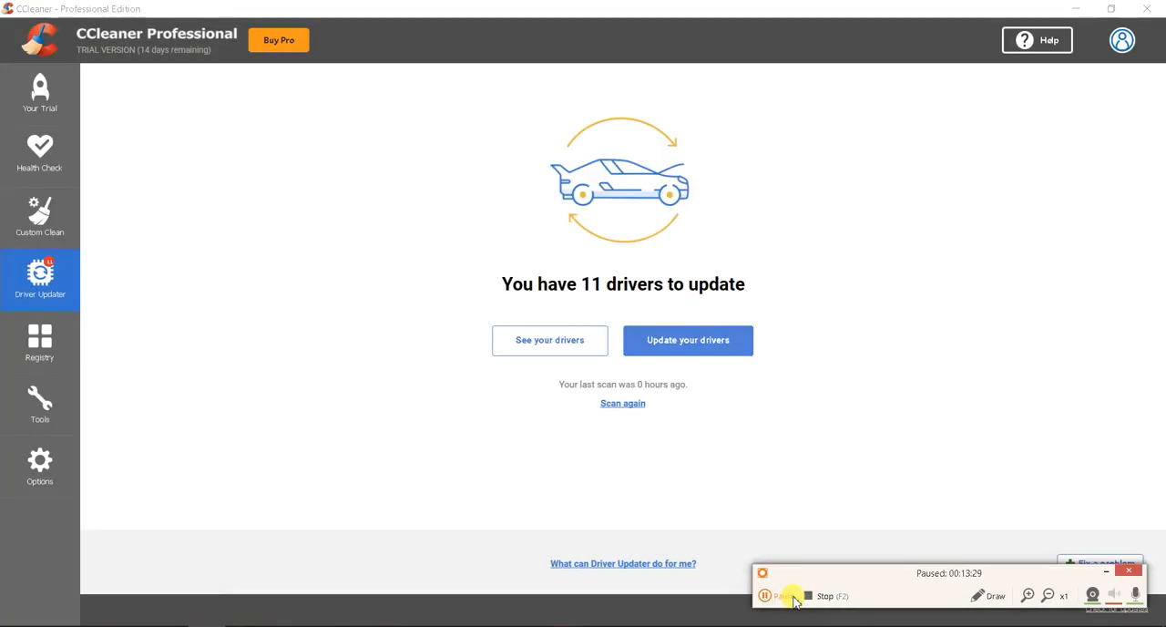
pyautogui.click(776, 594)
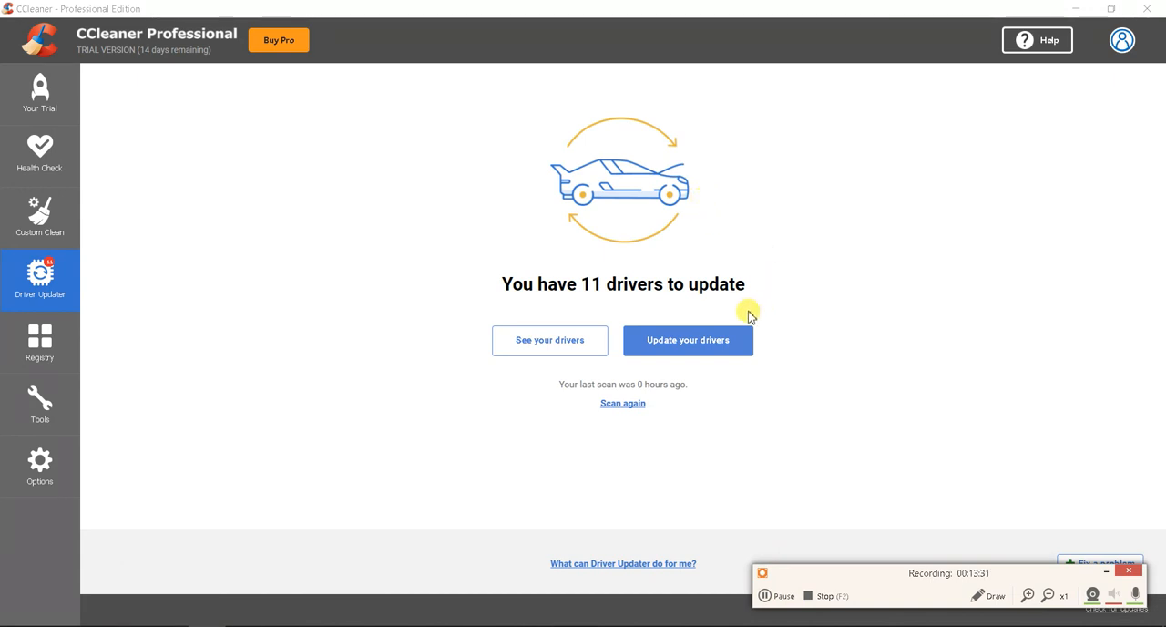
pyautogui.click(689, 339)
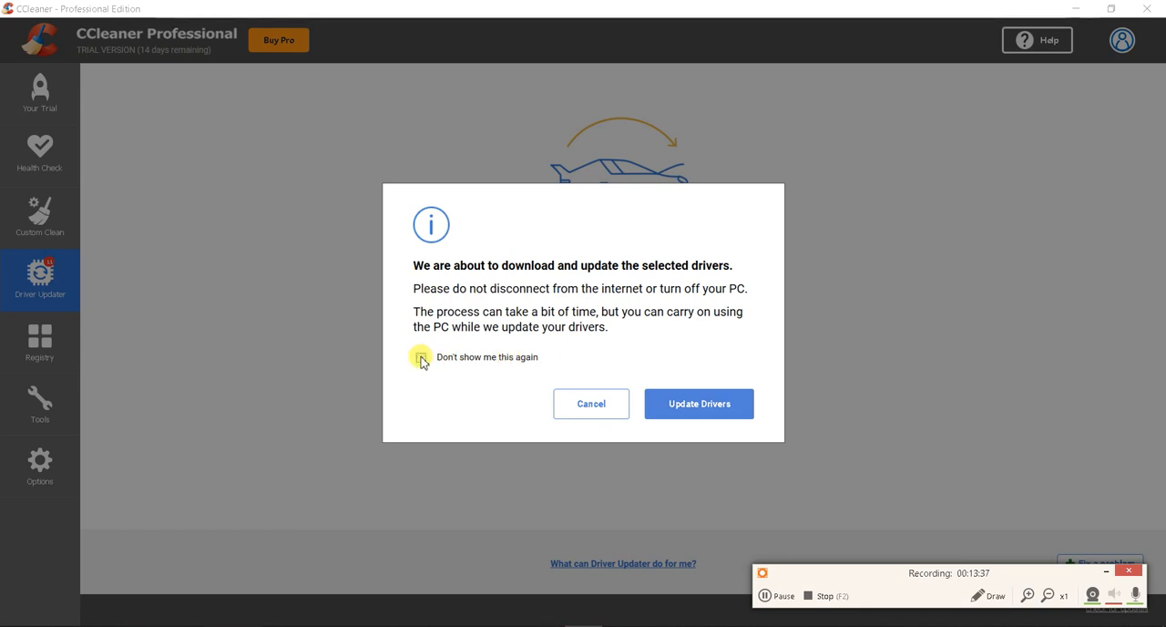
# Suppress the download notice in future and begin updating the 11 drivers
pyautogui.click(420, 358)
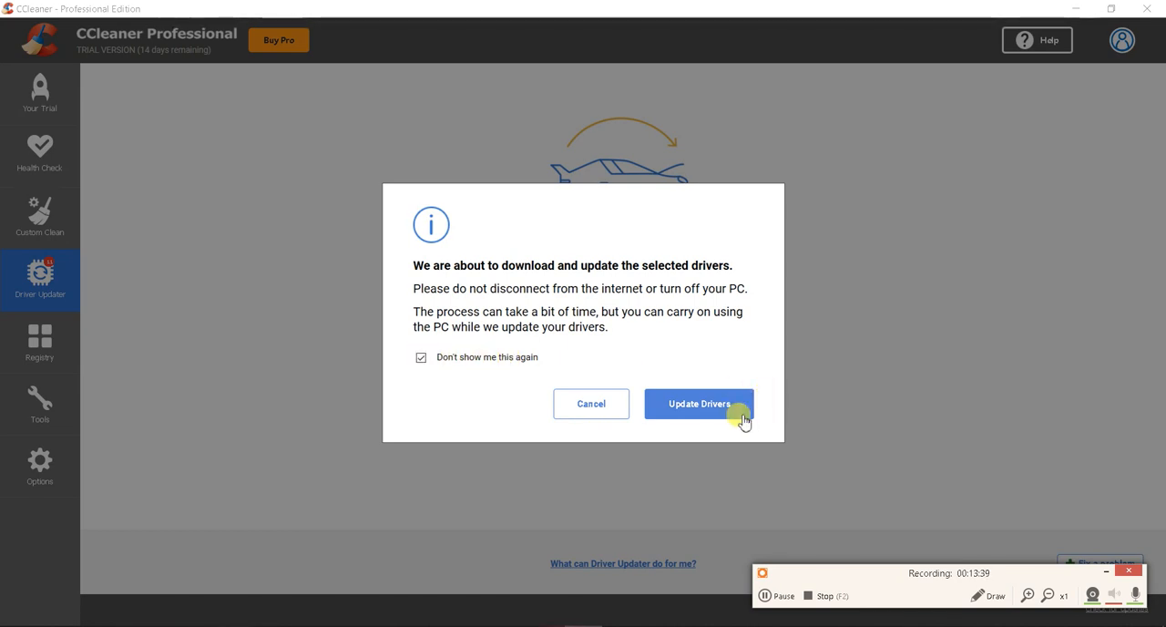
pyautogui.click(700, 405)
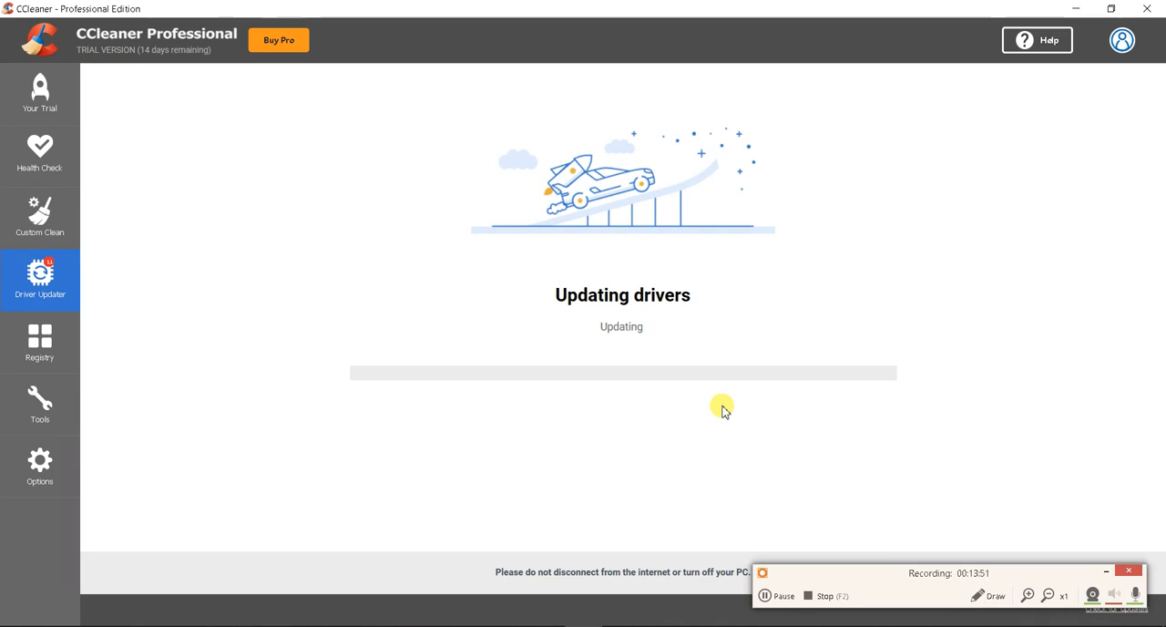
pyautogui.moveTo(94, 354)
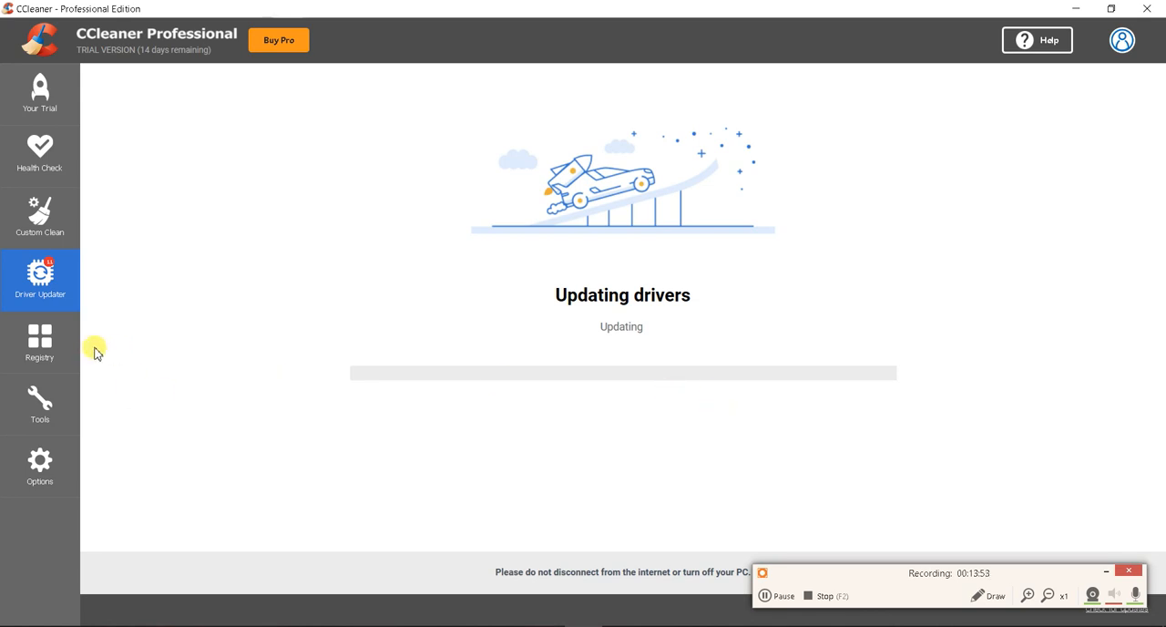
pyautogui.moveTo(40, 339)
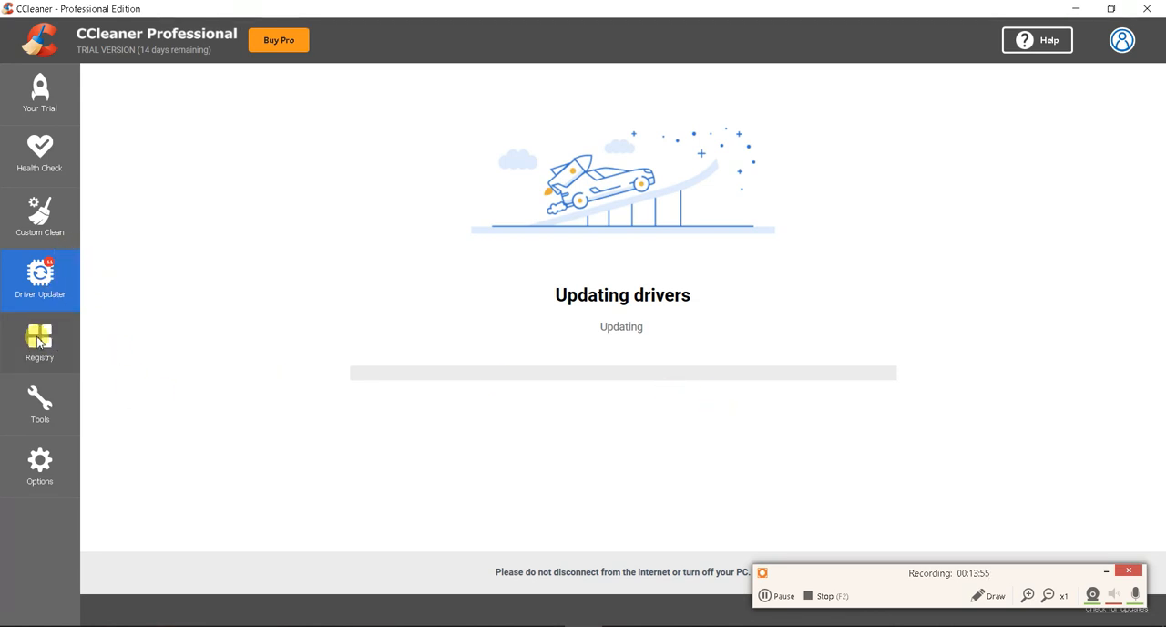
# Start a Registry Cleaner scan that lists Missing Shared DLL issues
pyautogui.click(40, 343)
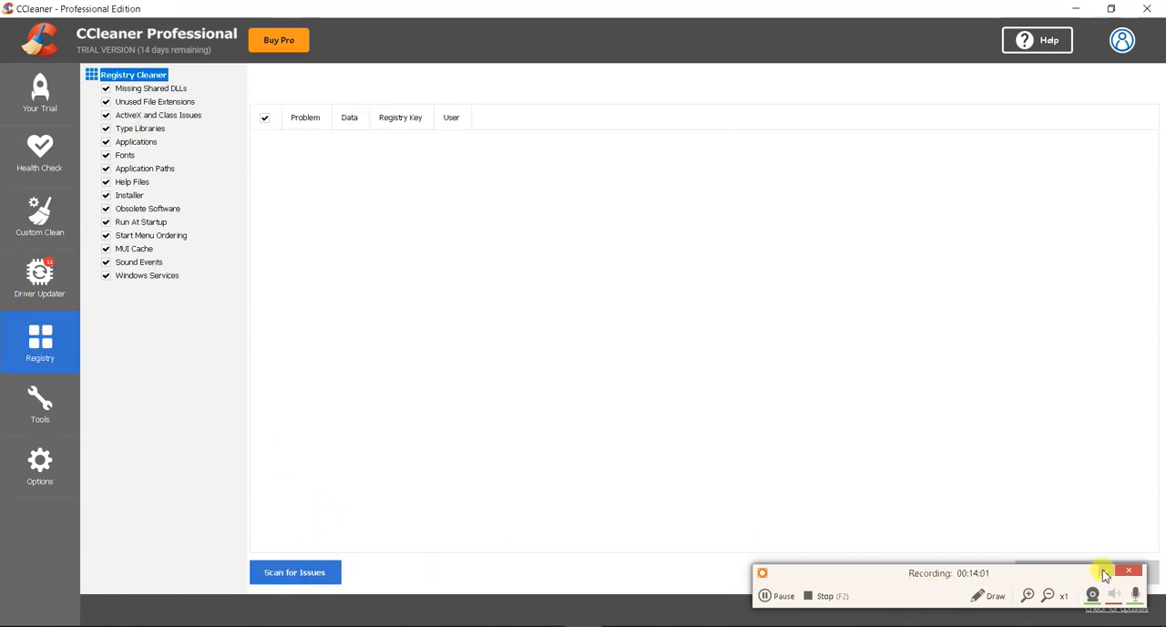
pyautogui.click(295, 572)
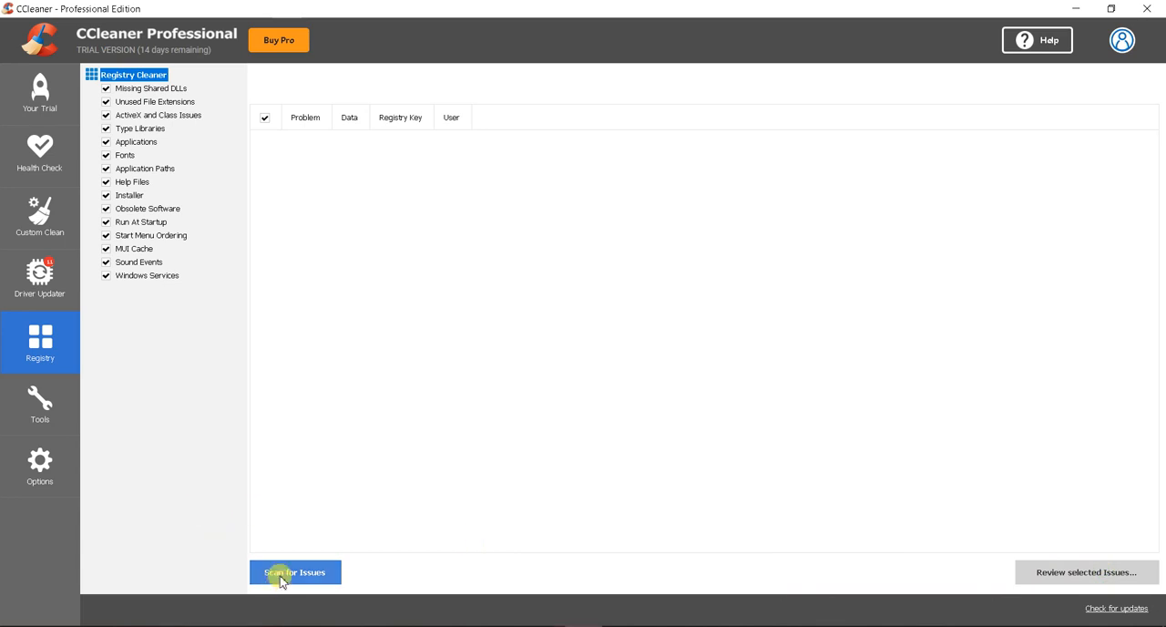
pyautogui.click(295, 572)
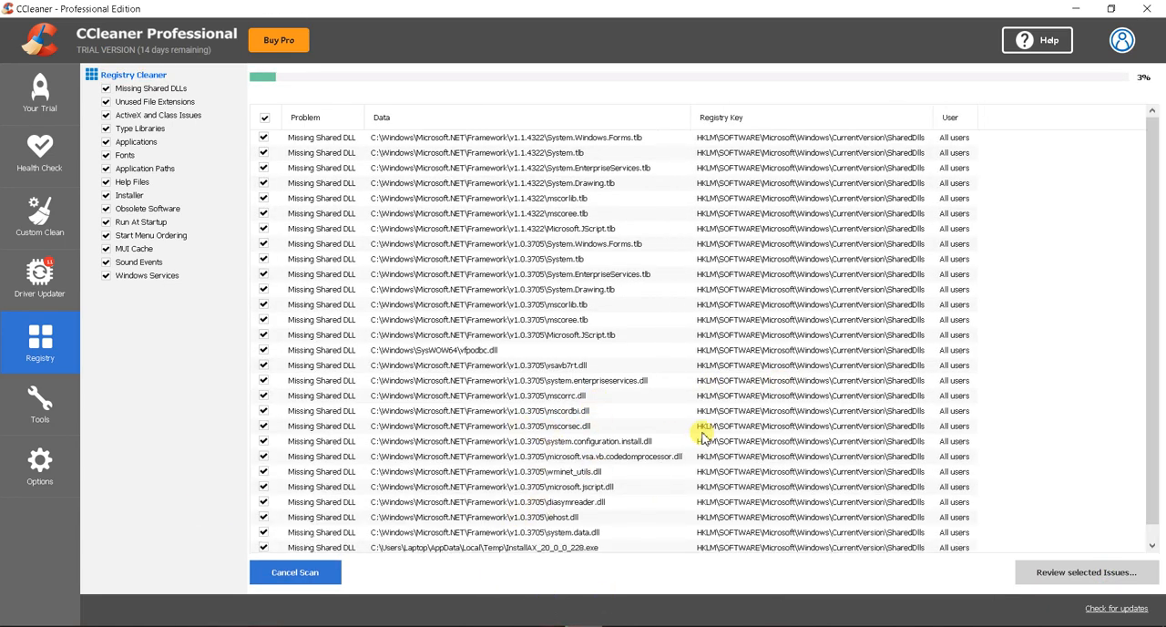
pyautogui.moveTo(823, 447)
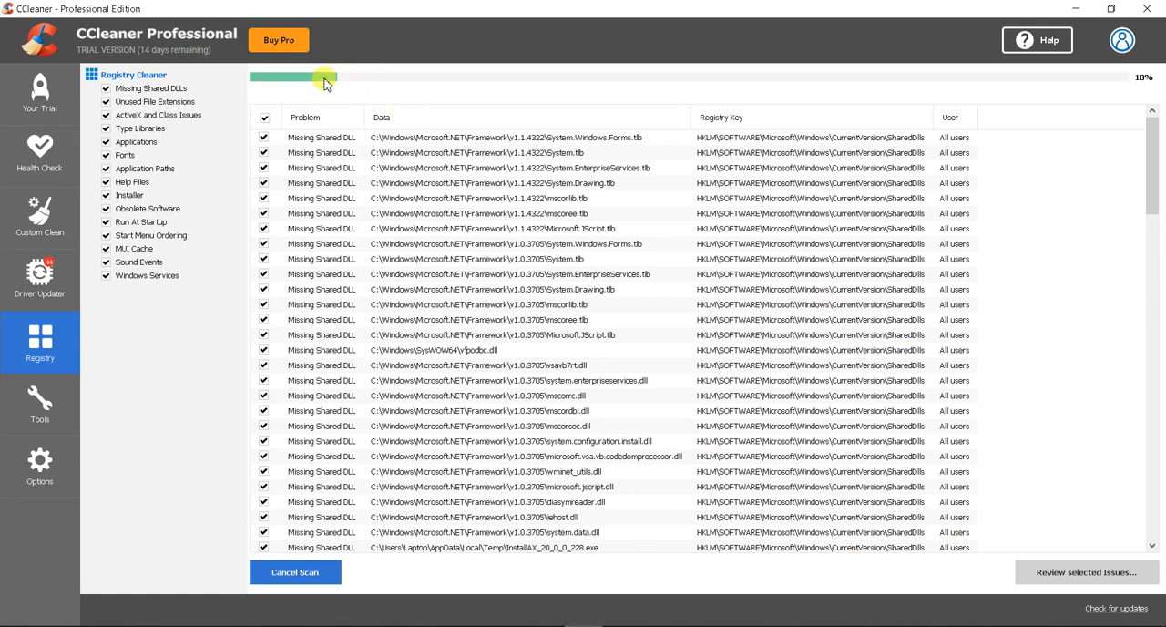
pyautogui.moveTo(492, 202)
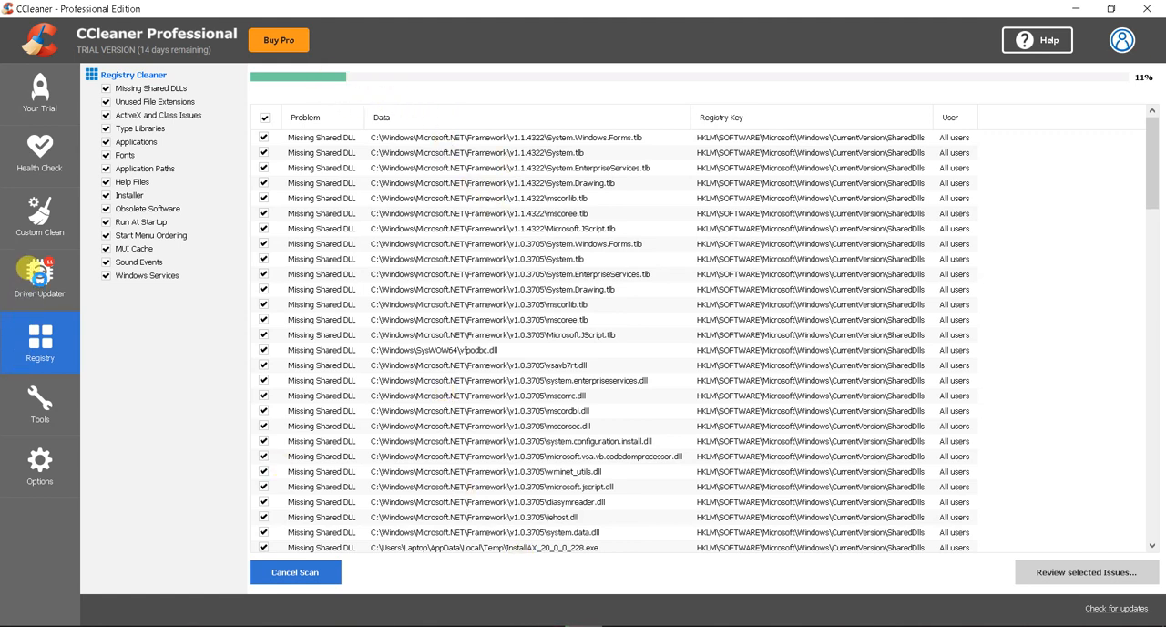
pyautogui.moveTo(360, 605)
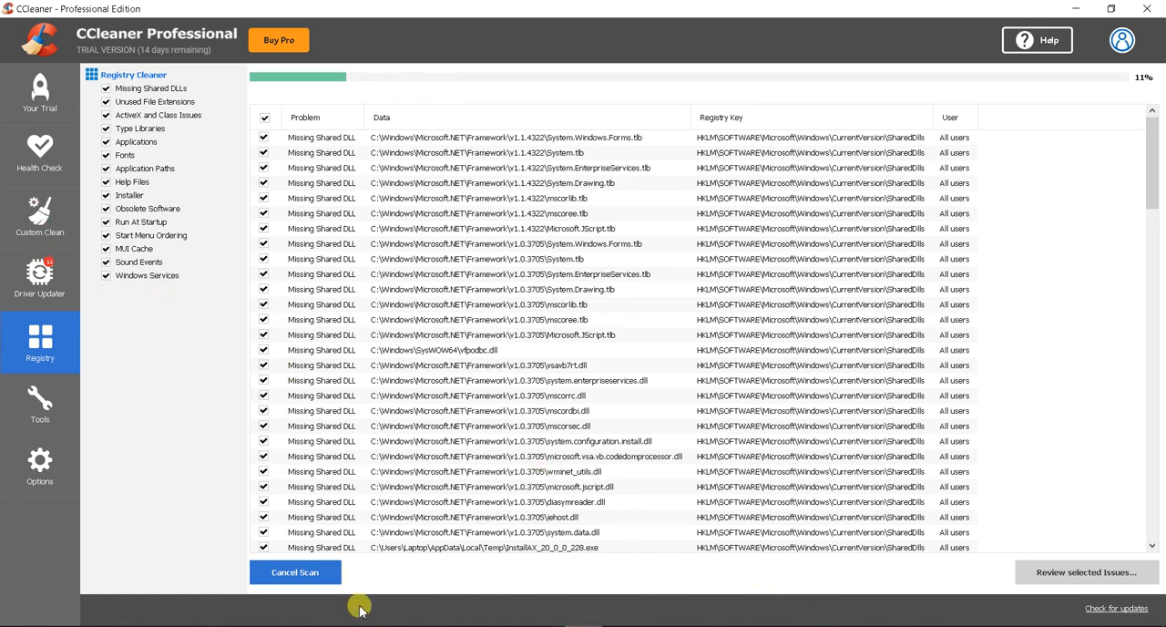